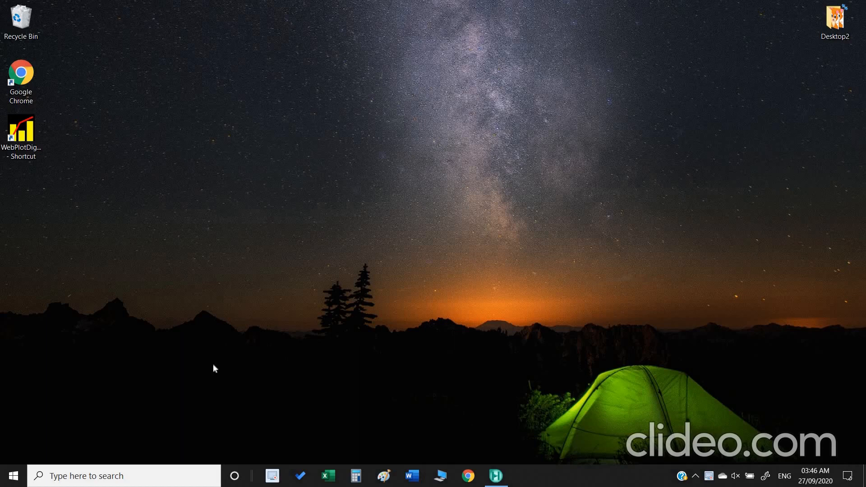
mouse_move(503, 403)
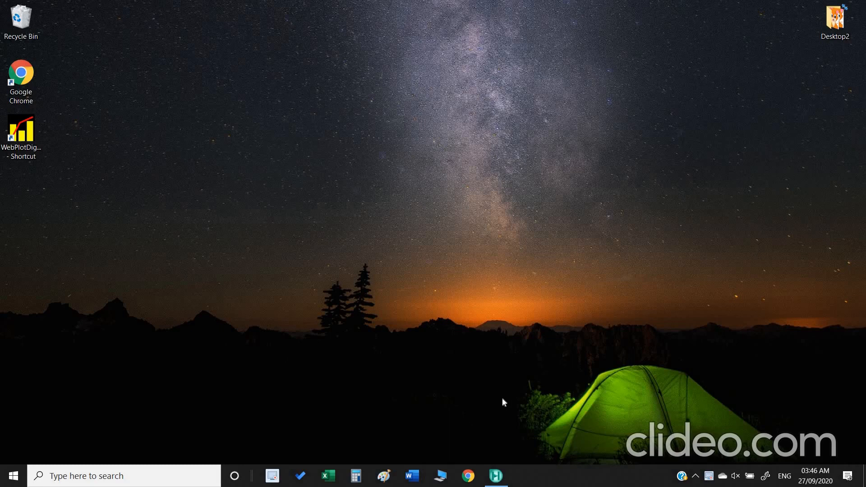
mouse_move(503, 411)
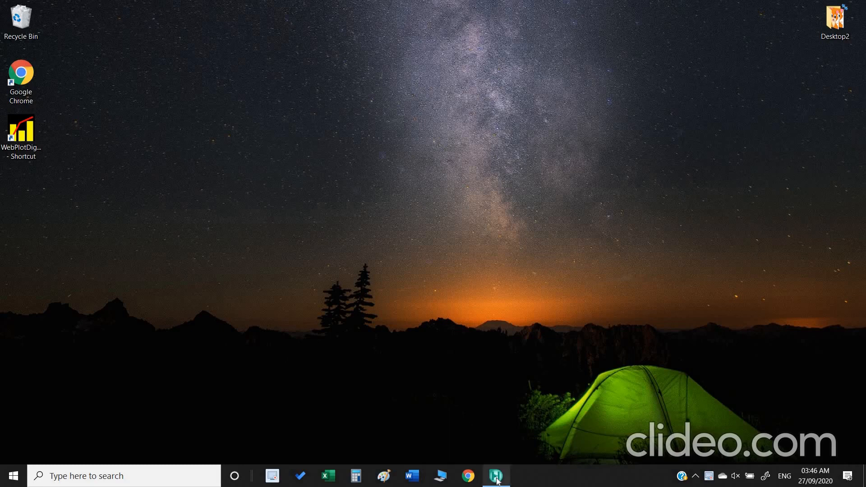
- Start HYSYS and add a component list with Methane and CO2 from the databank search
left_click(495, 475)
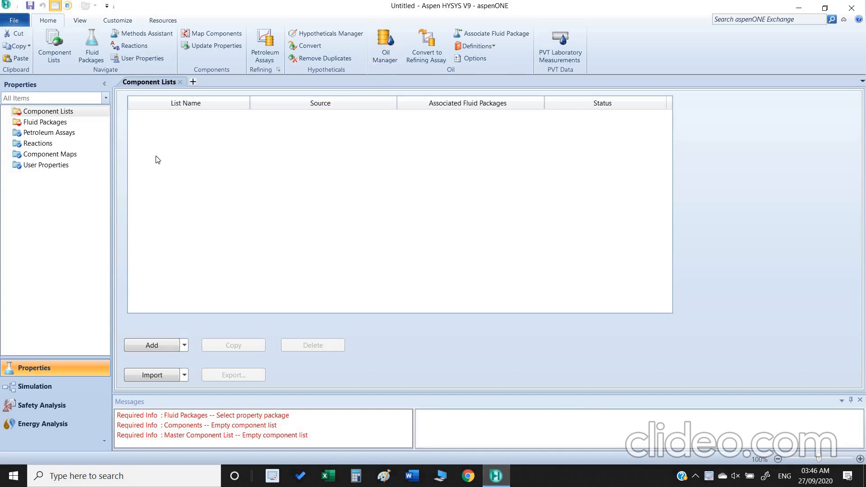
mouse_move(222, 184)
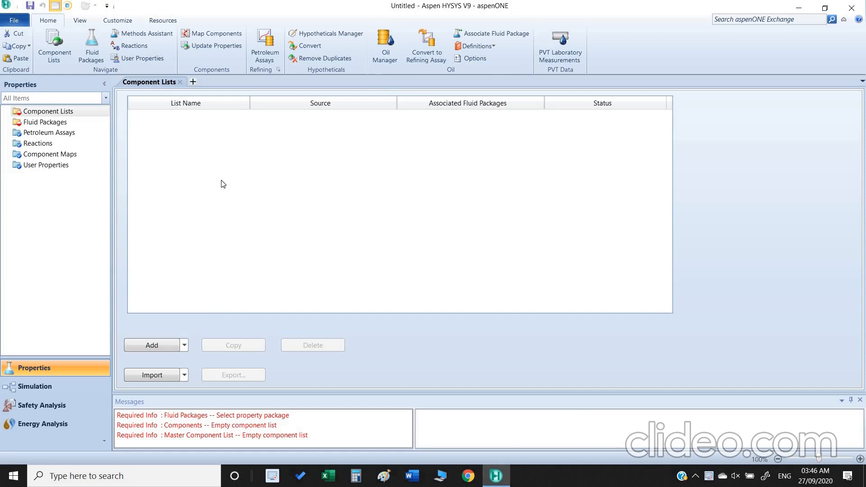
mouse_move(203, 177)
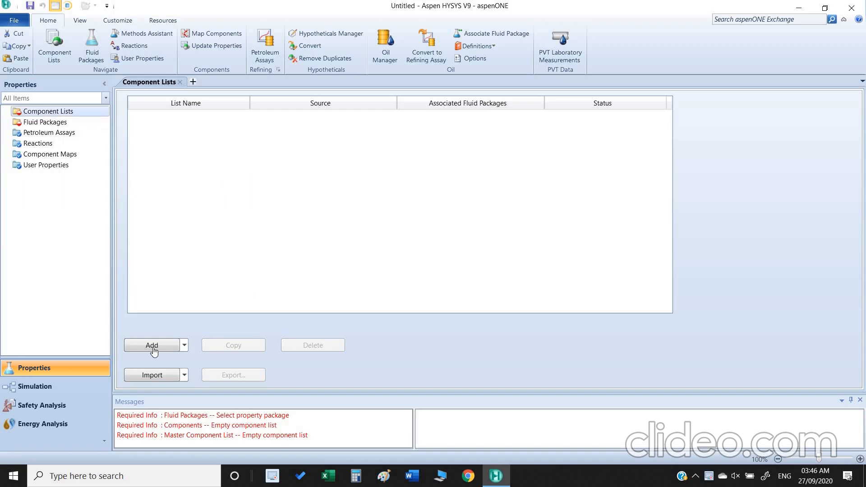
left_click(151, 345)
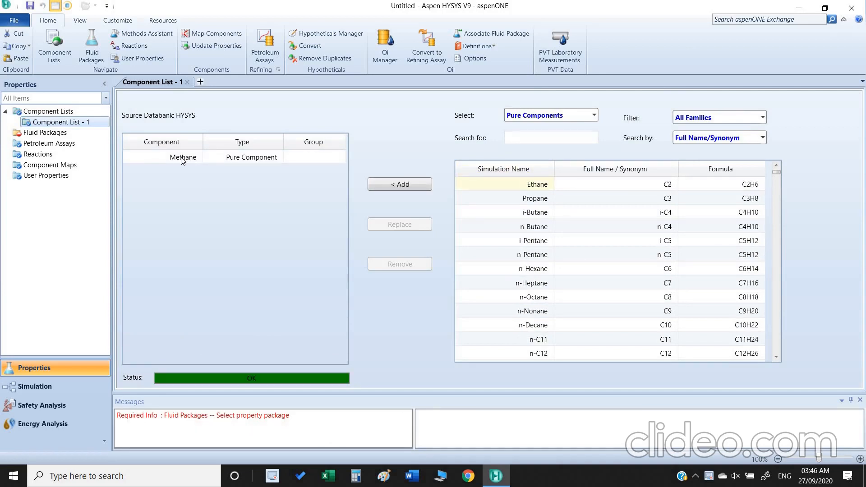
left_click(550, 137)
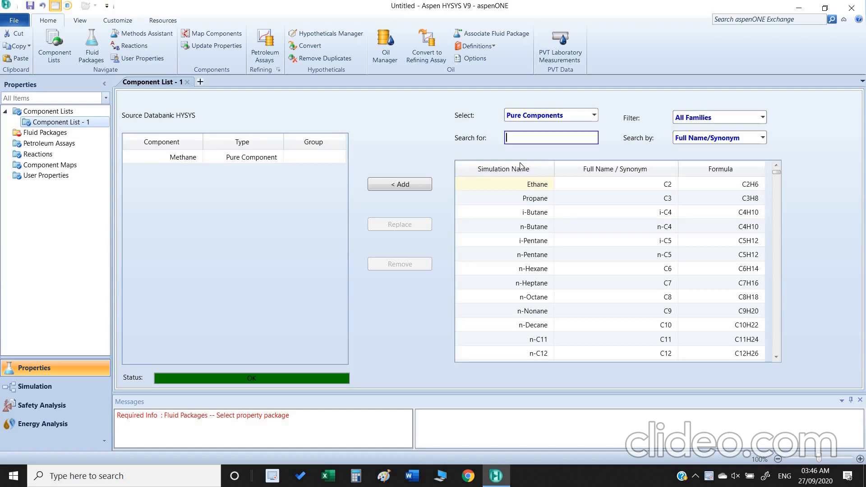
type("CO2")
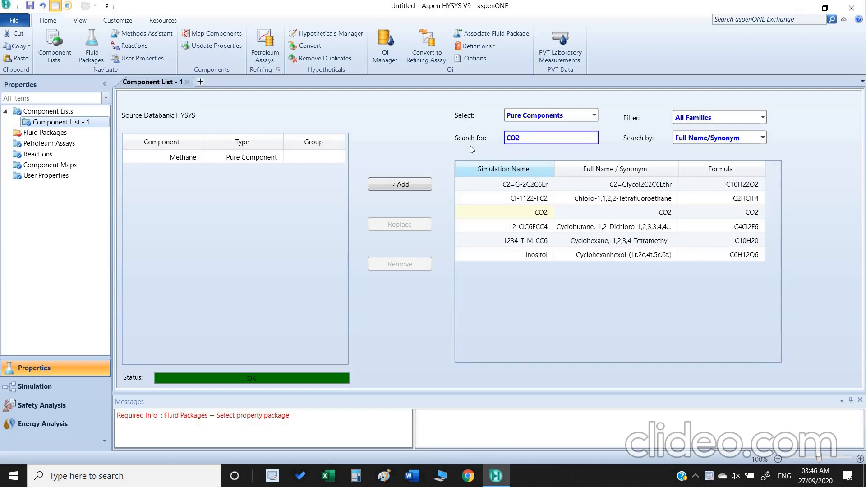
mouse_move(486, 145)
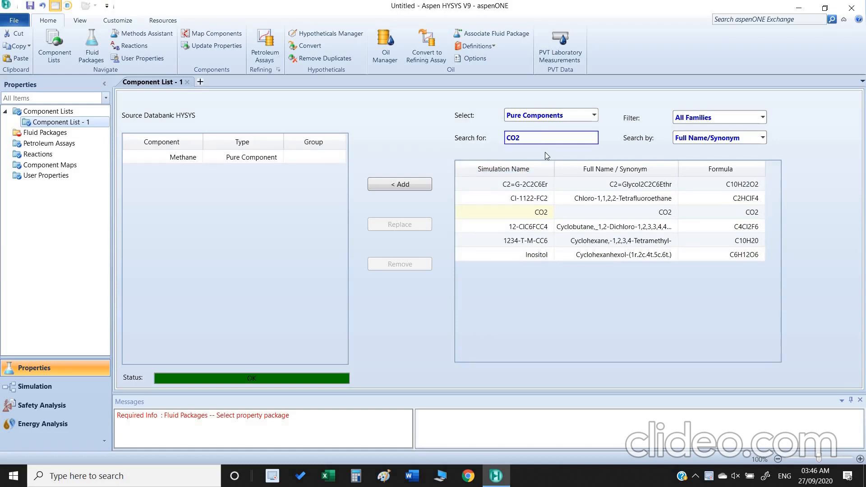
left_click(399, 184)
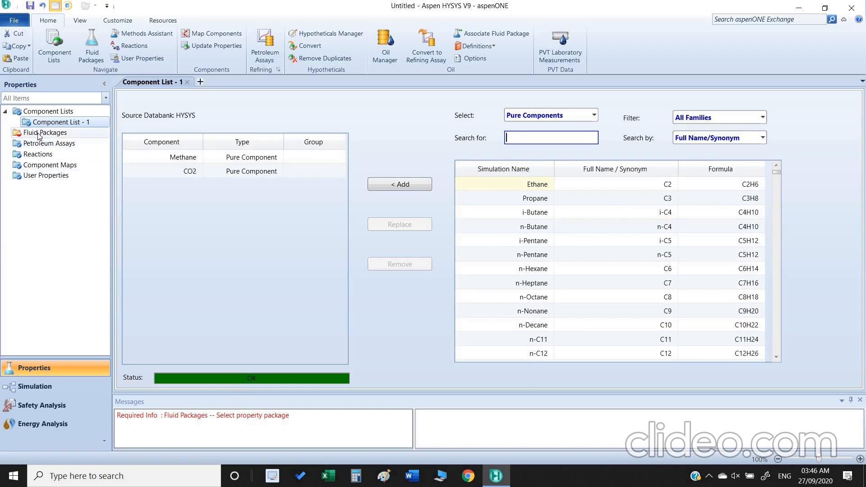
- Add fluid package Basis-1 with Peng-Robinson as its property package
left_click(45, 132)
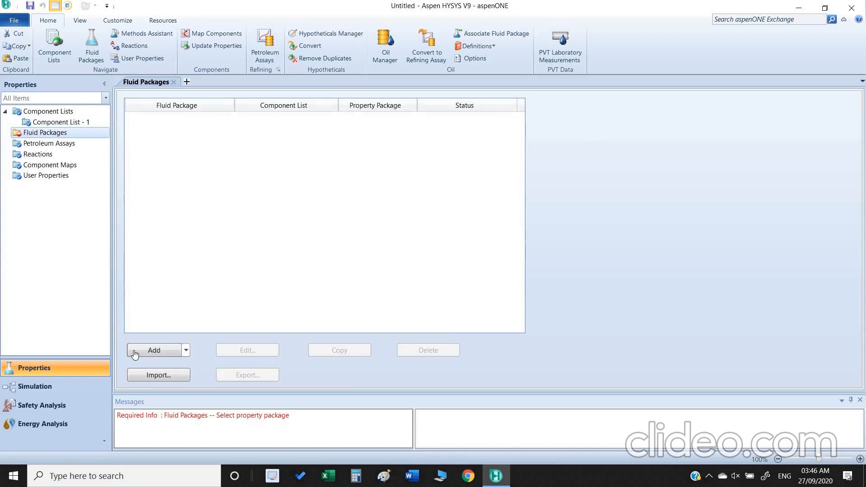
left_click(153, 350)
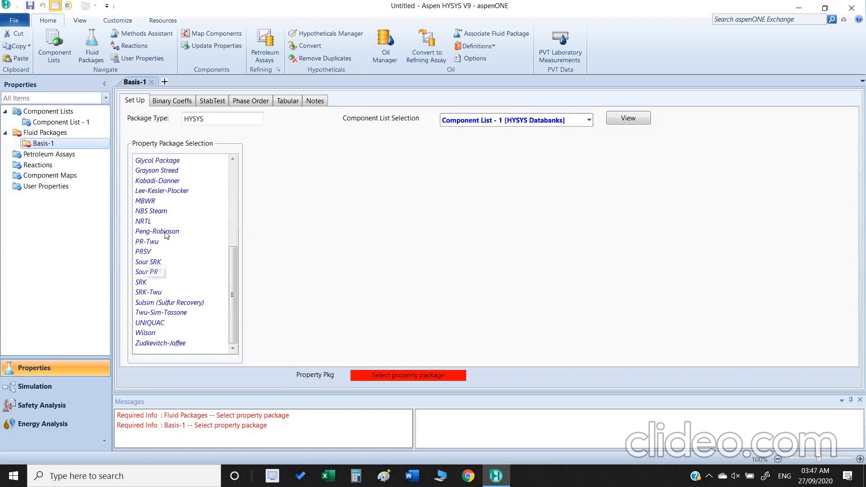
left_click(157, 231)
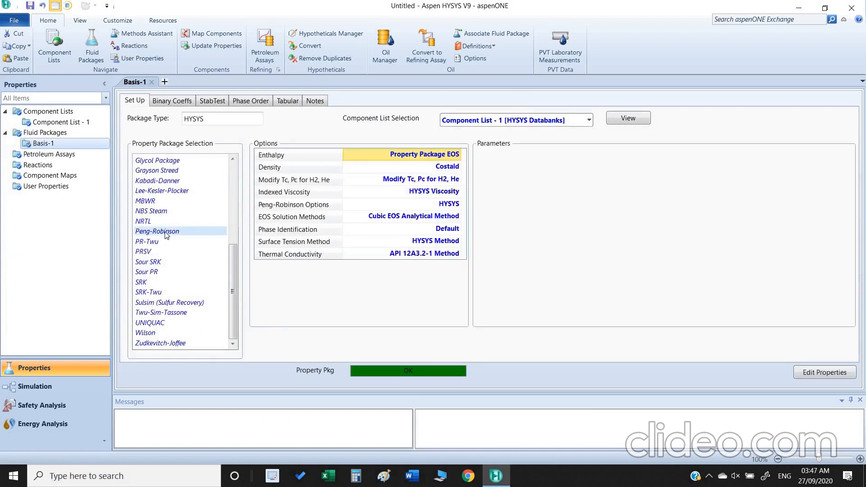
mouse_move(396, 379)
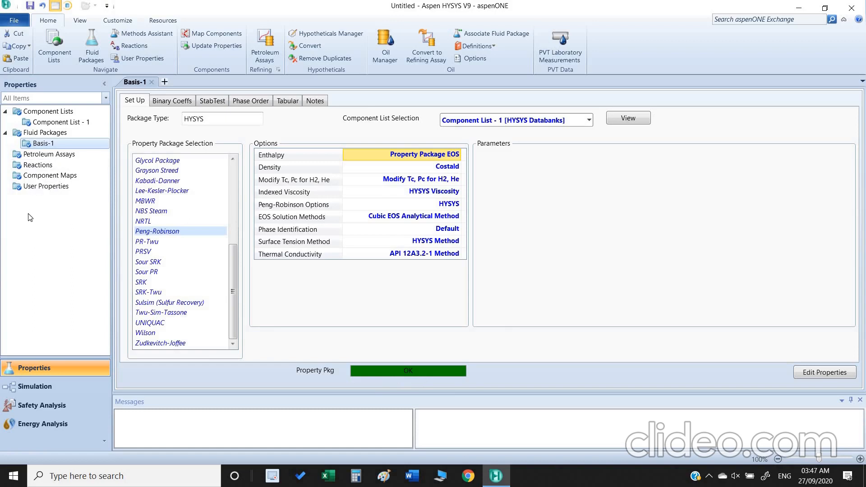
mouse_move(24, 204)
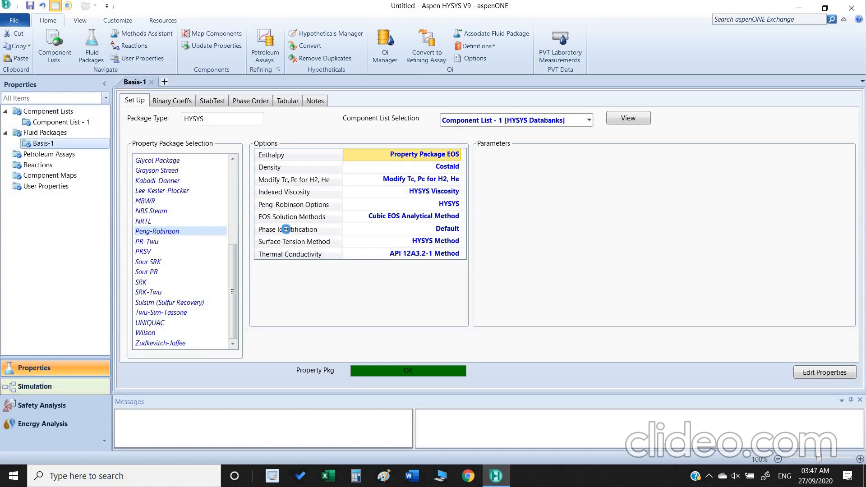
- Enter the Simulation environment and place material stream 1 on the flowsheet
left_click(35, 386)
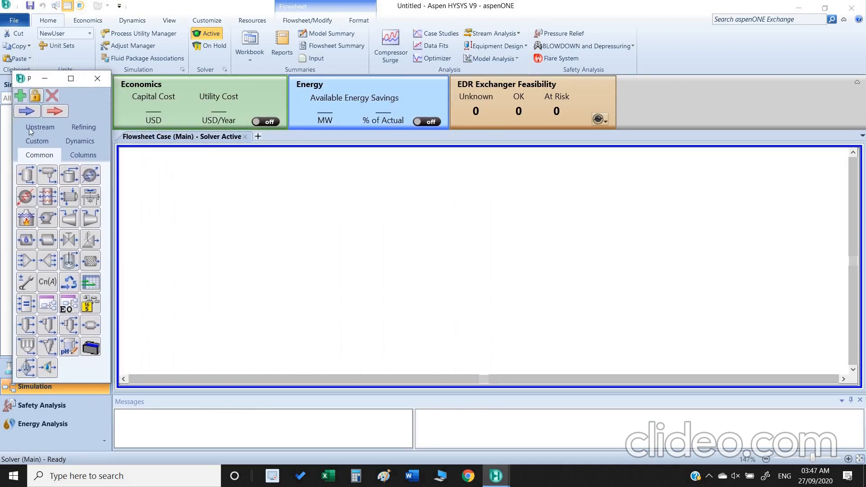
mouse_move(27, 111)
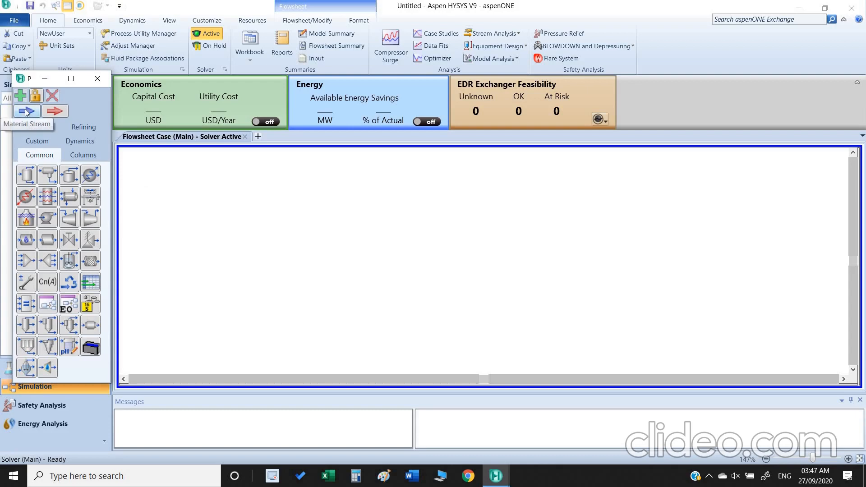
mouse_move(55, 111)
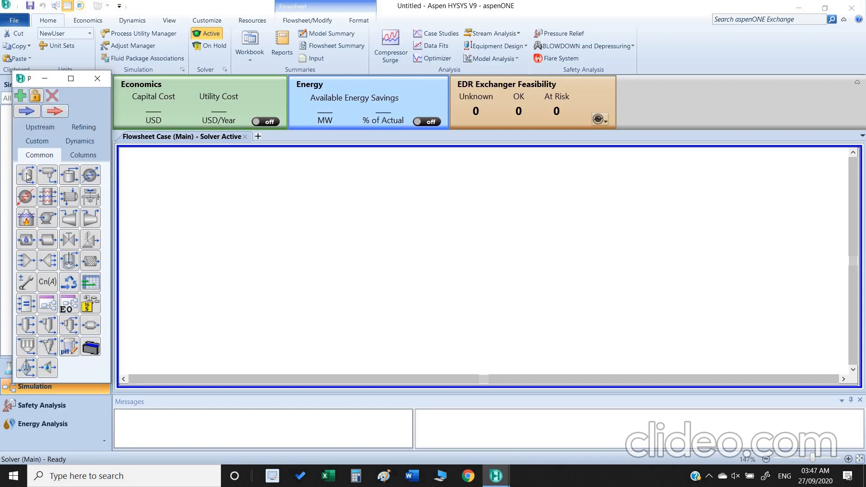
mouse_move(28, 174)
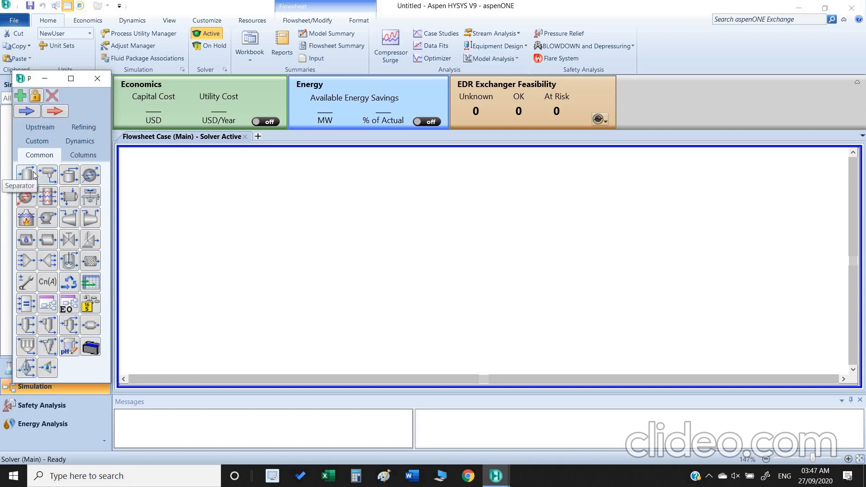
mouse_move(109, 242)
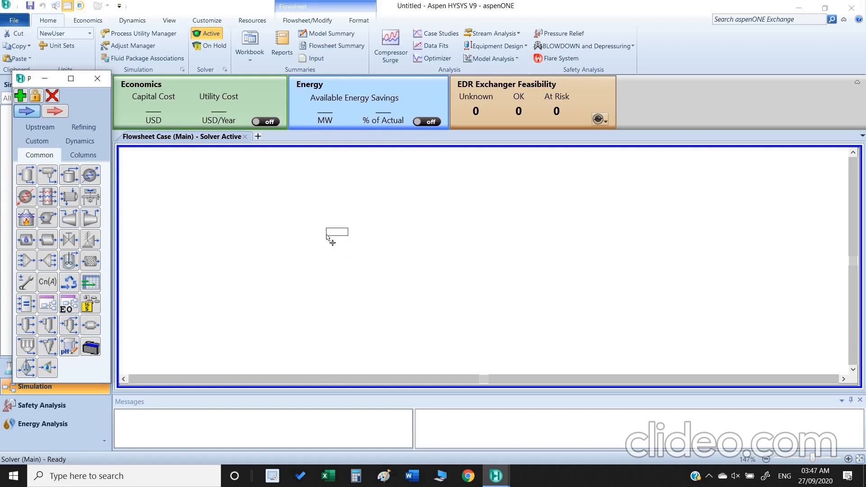
left_click(335, 241)
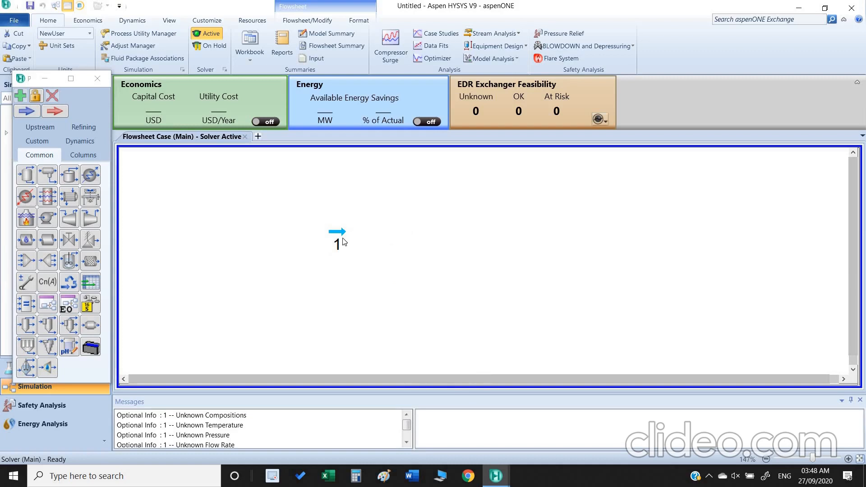
mouse_move(338, 232)
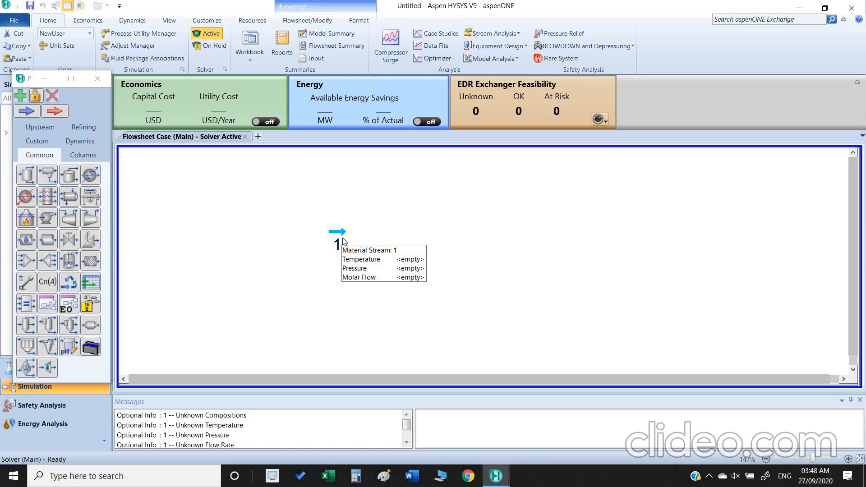
- Name stream 1 'Feed' and enter 20 °C, 40 bar and 1 kgmole/h molar flow
double_click(335, 231)
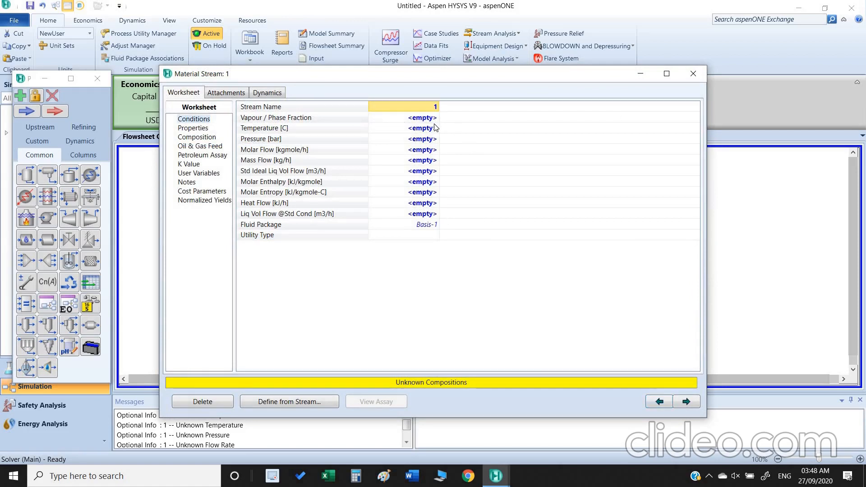
type("Feed")
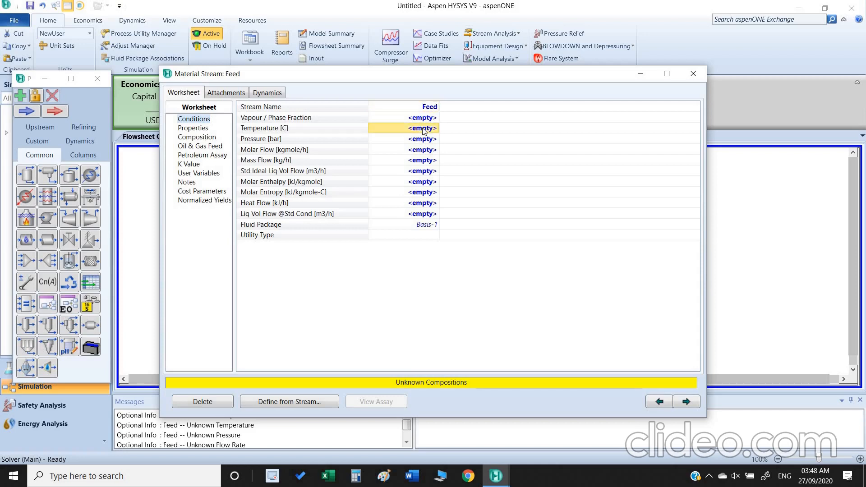
type("20")
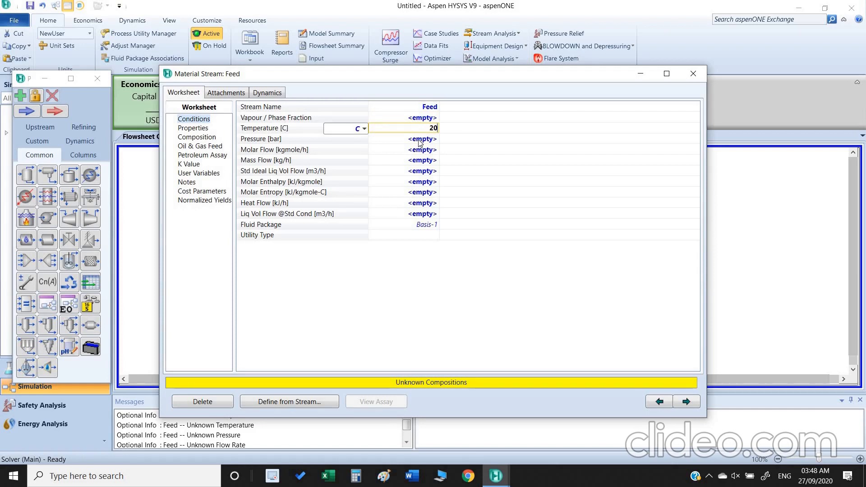
left_click(362, 129)
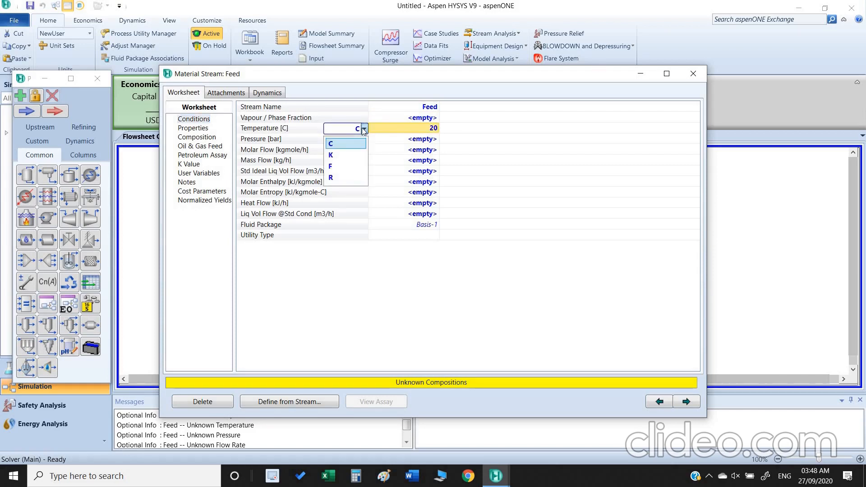
mouse_move(406, 141)
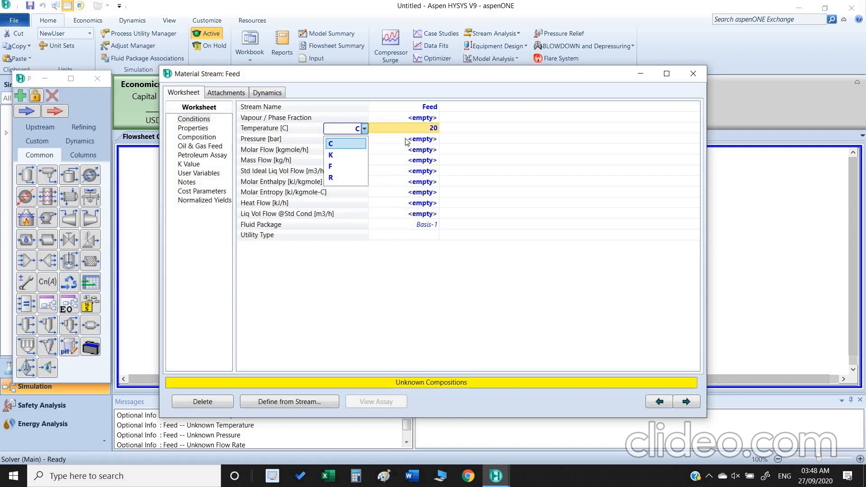
left_click(330, 143)
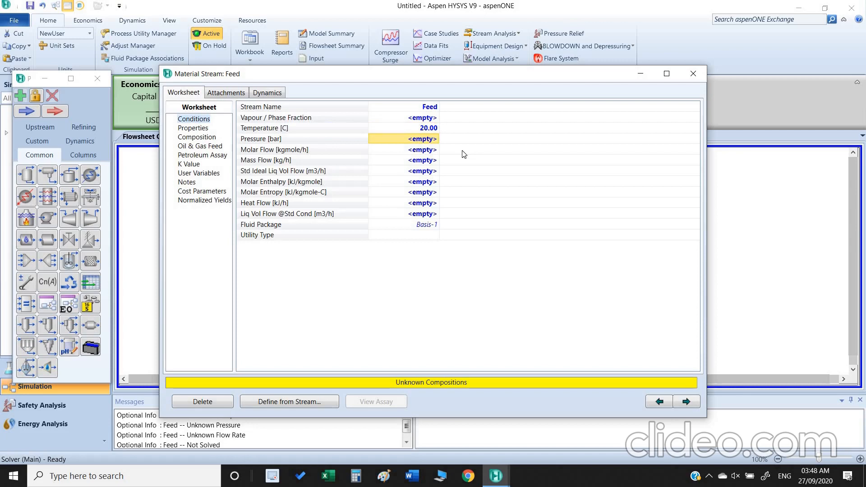
type("40.00")
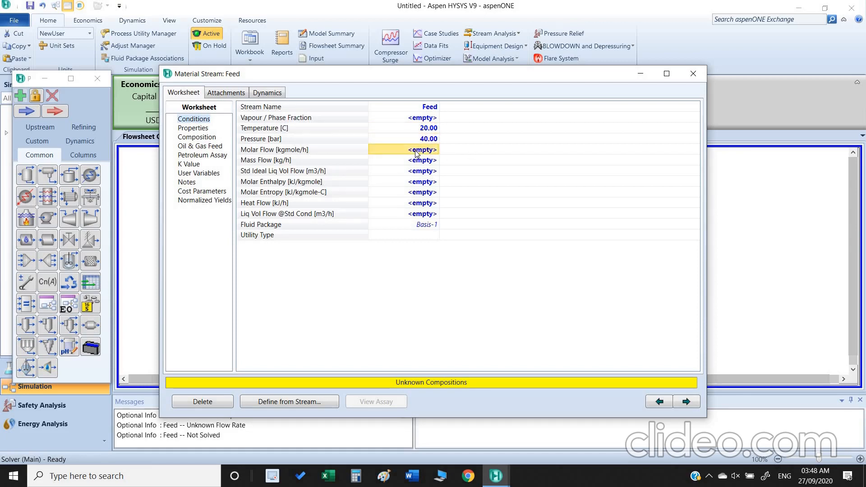
type("1.000")
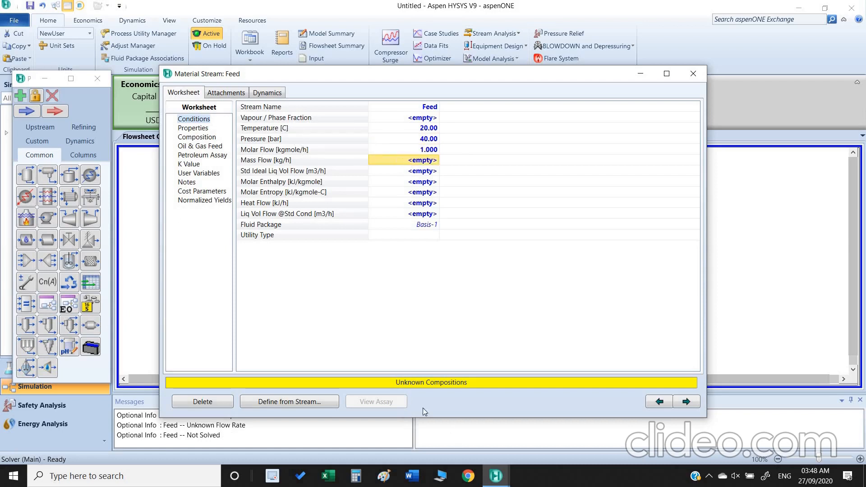
left_click(197, 136)
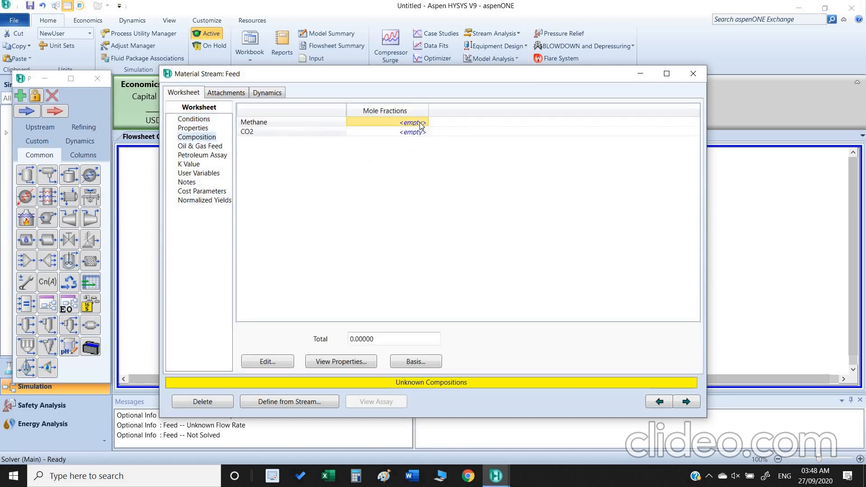
- Enter Feed mole fractions 0.3 Methane and 0.7 CO2 and confirm the composition
left_click(412, 122)
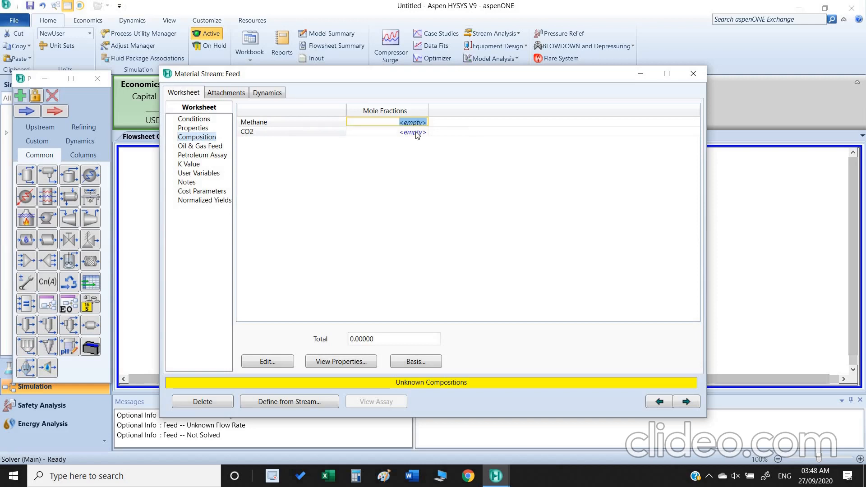
type("0.300")
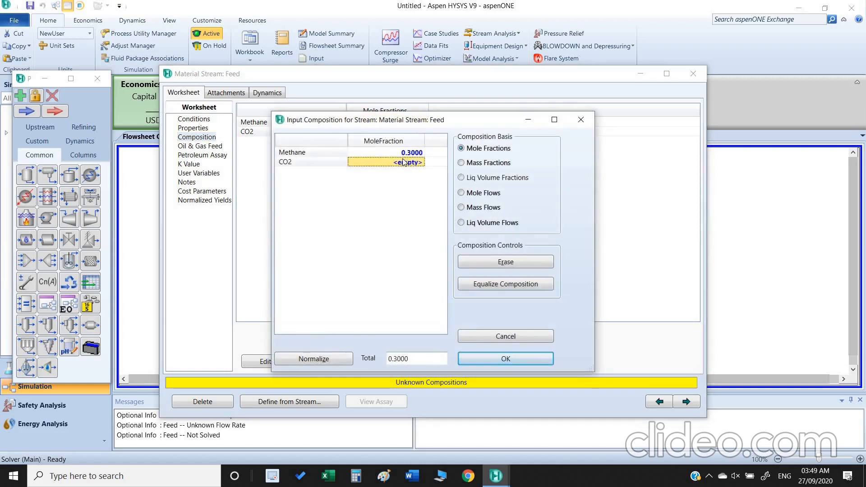
type("0.7000")
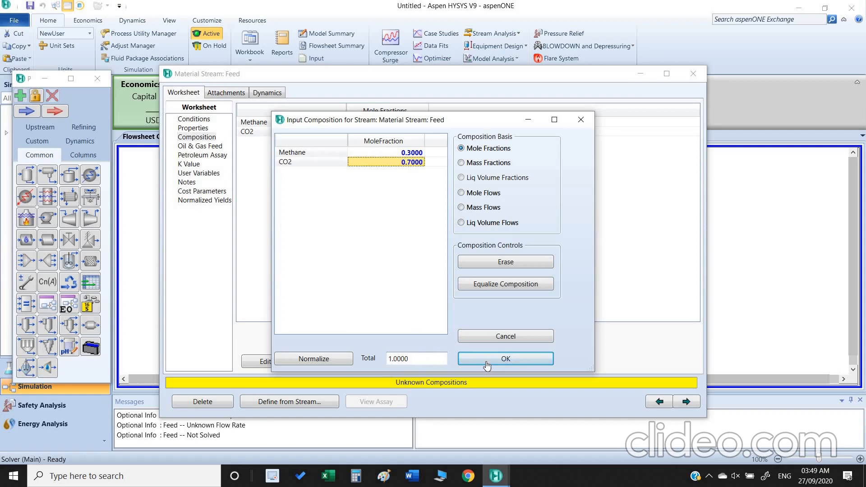
left_click(504, 358)
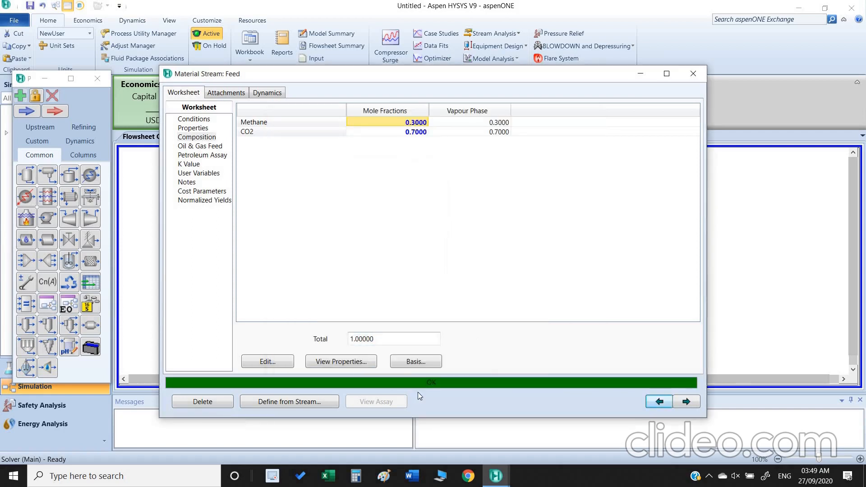
mouse_move(435, 388)
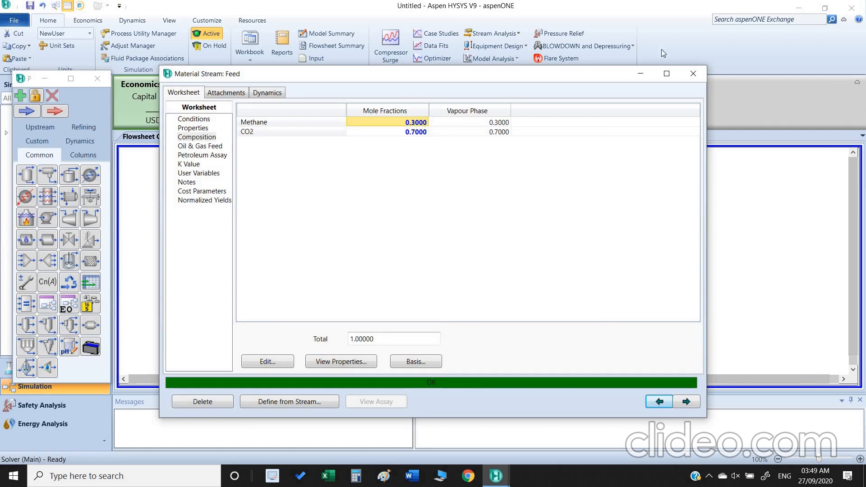
mouse_move(693, 73)
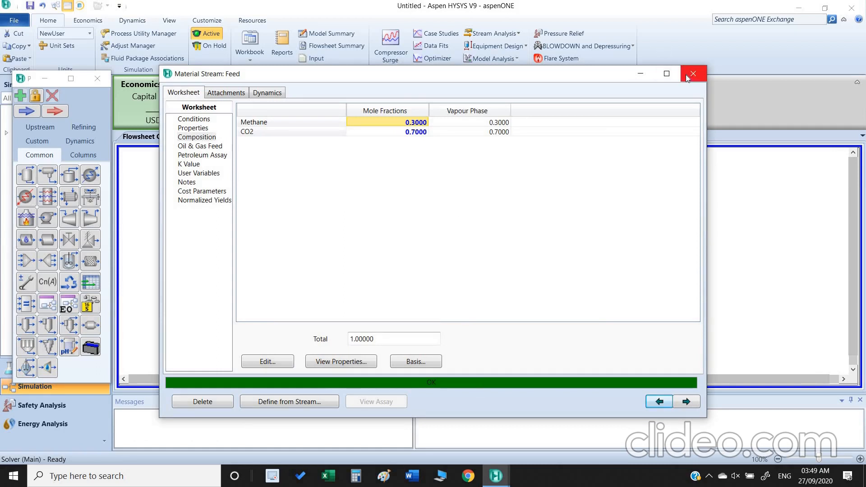
- Reopen Feed, set -80 °C and 20 bar, and view the vapour/liquid phase mole fractions
left_click(693, 73)
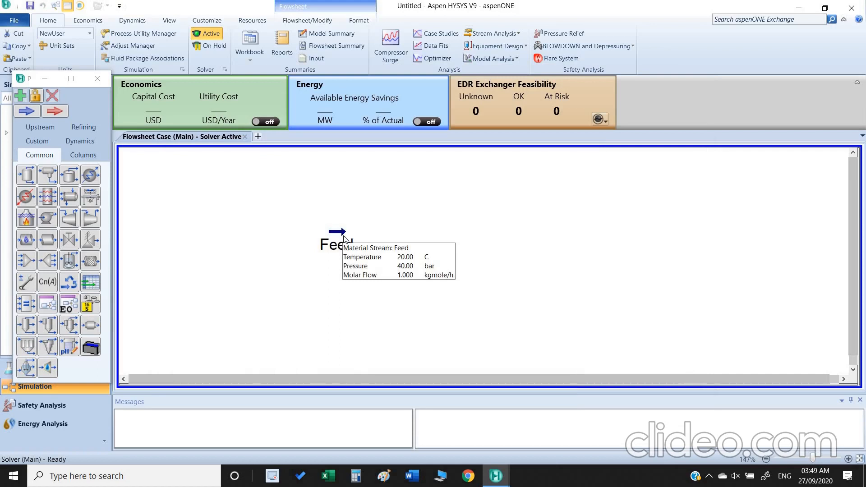
mouse_move(342, 238)
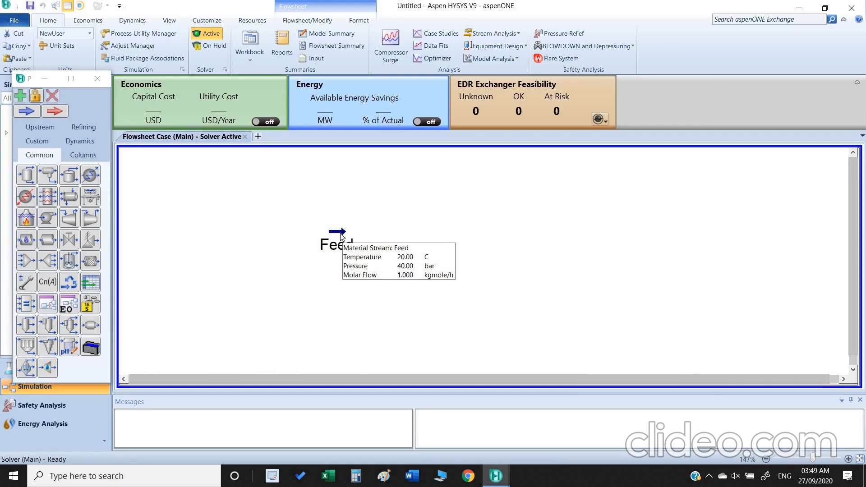
double_click(336, 231)
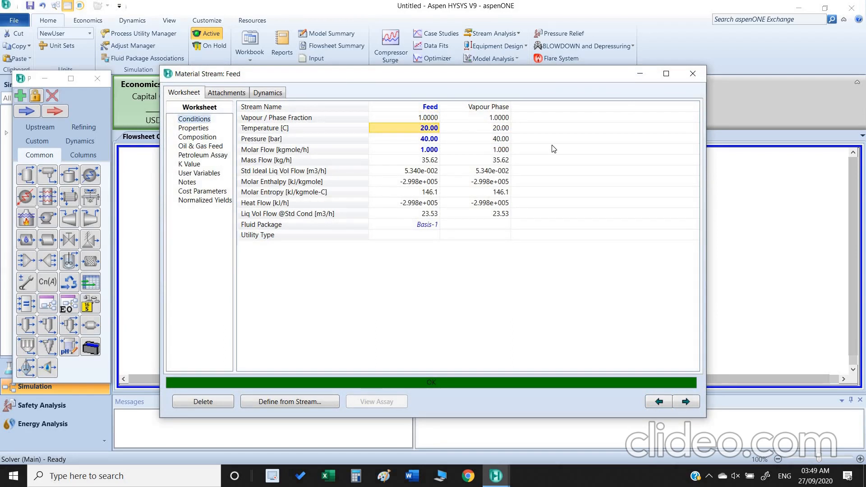
type("-8")
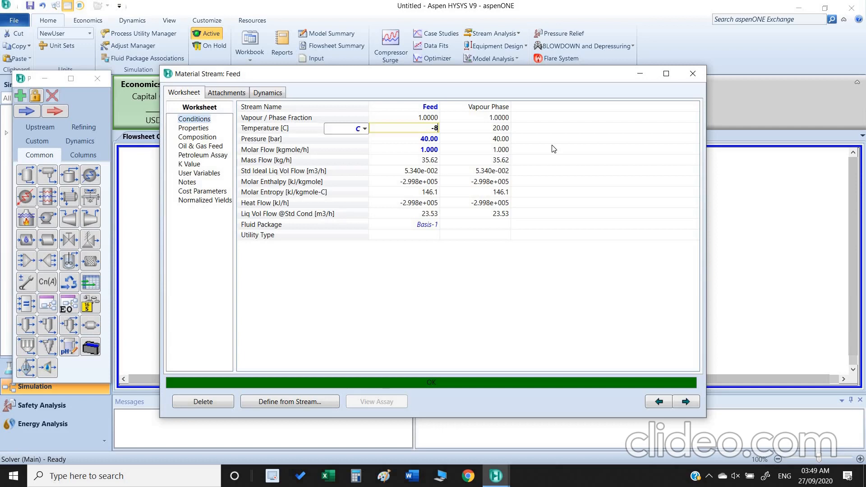
left_click(429, 139)
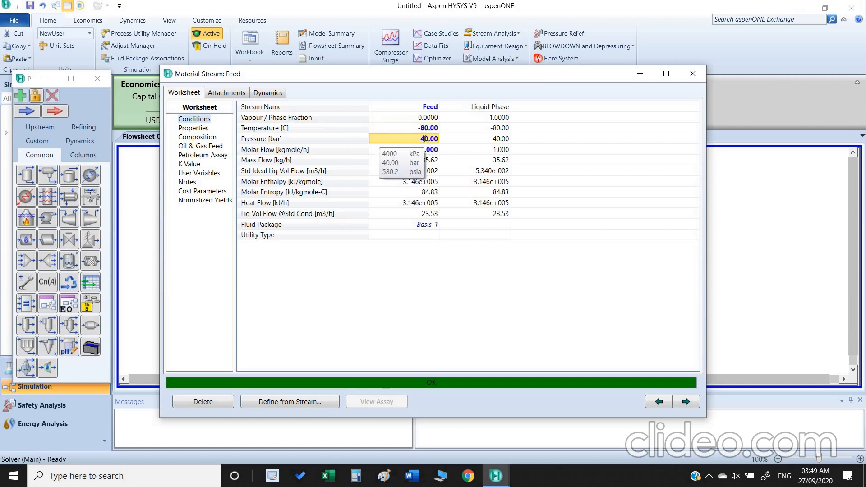
type("20.00")
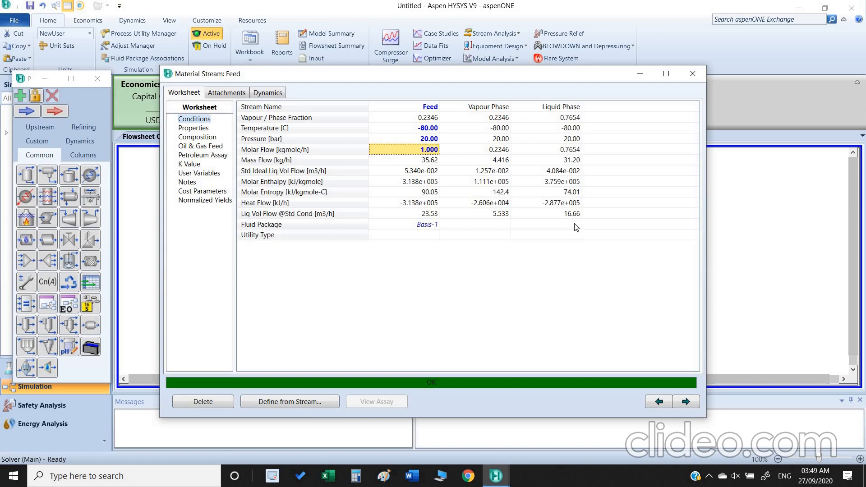
left_click(271, 139)
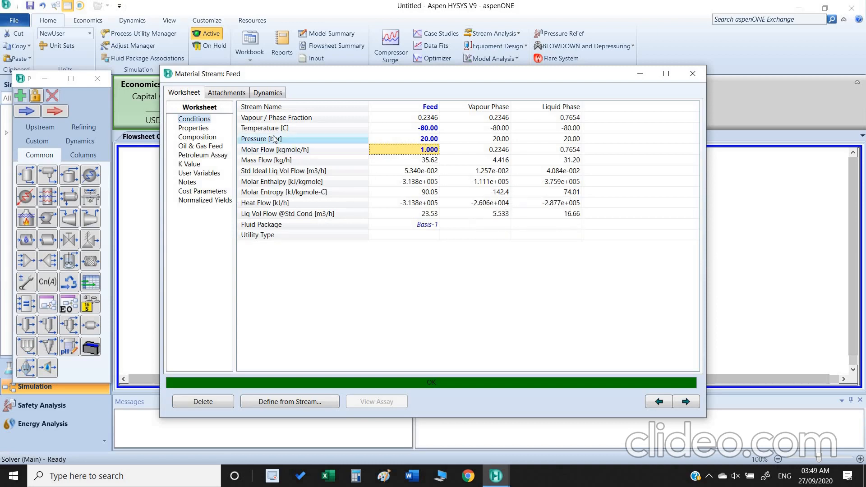
left_click(197, 137)
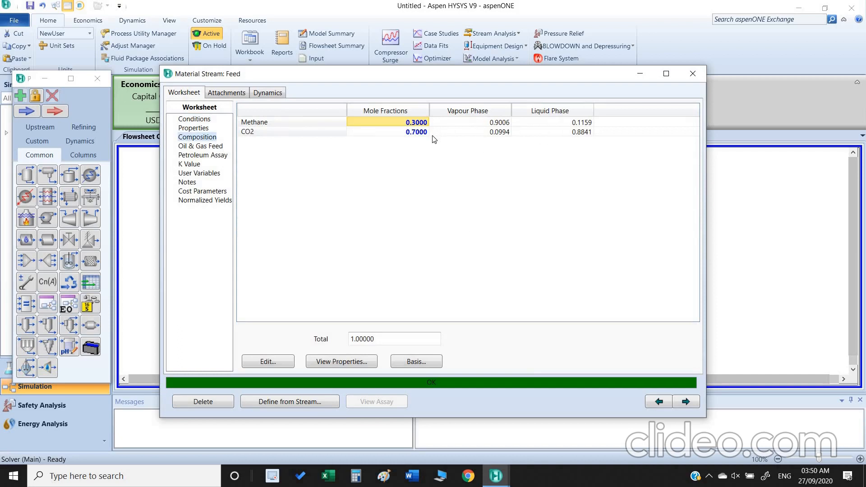
mouse_move(470, 123)
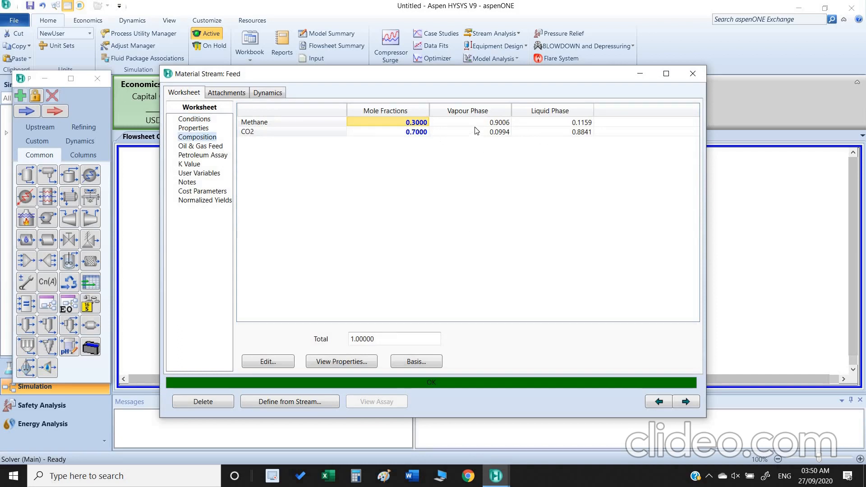
mouse_move(488, 129)
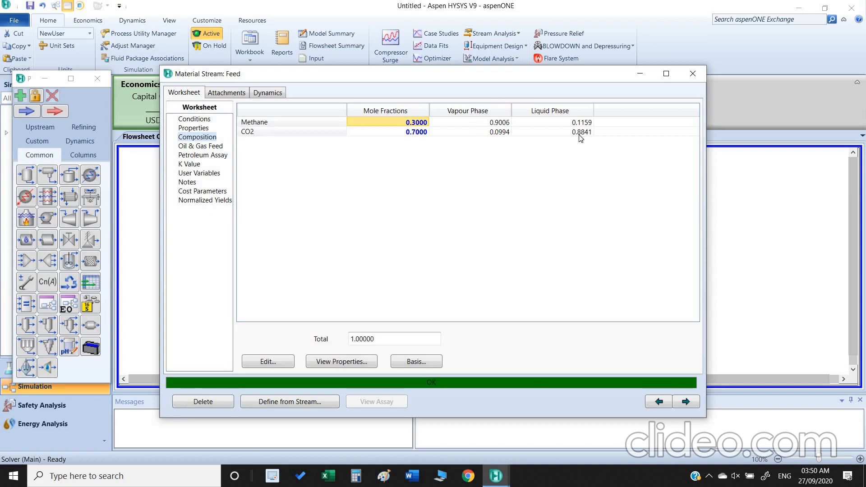
mouse_move(580, 150)
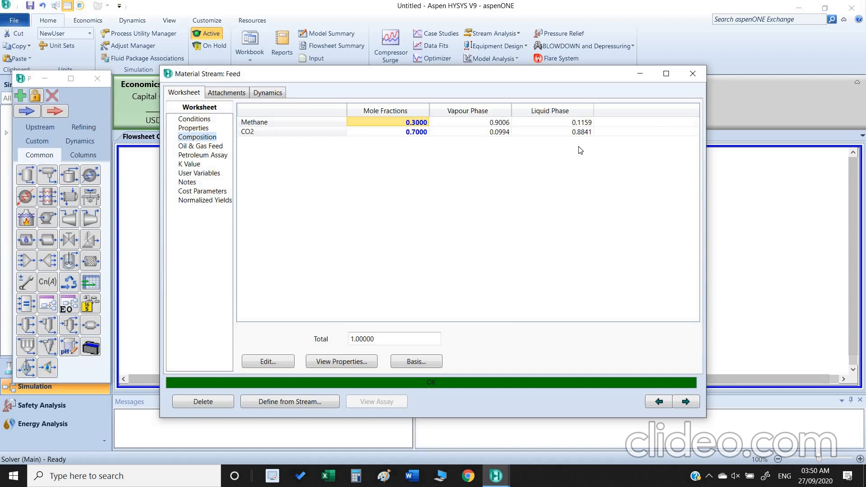
mouse_move(554, 163)
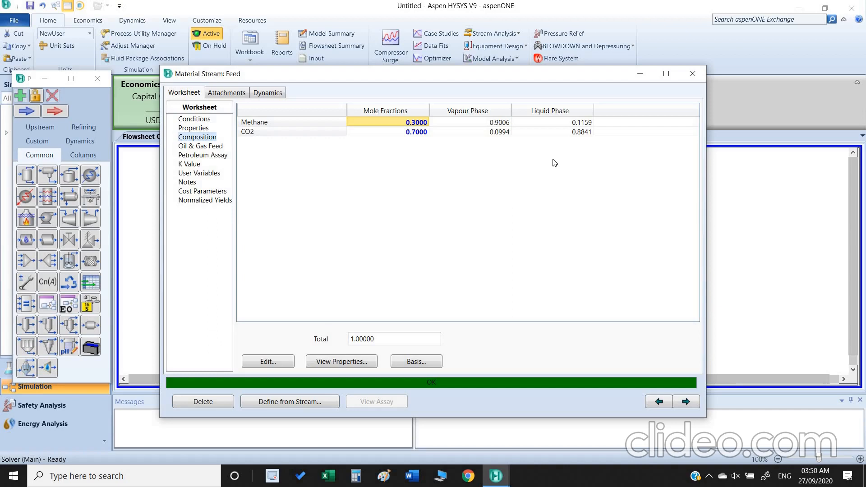
mouse_move(567, 160)
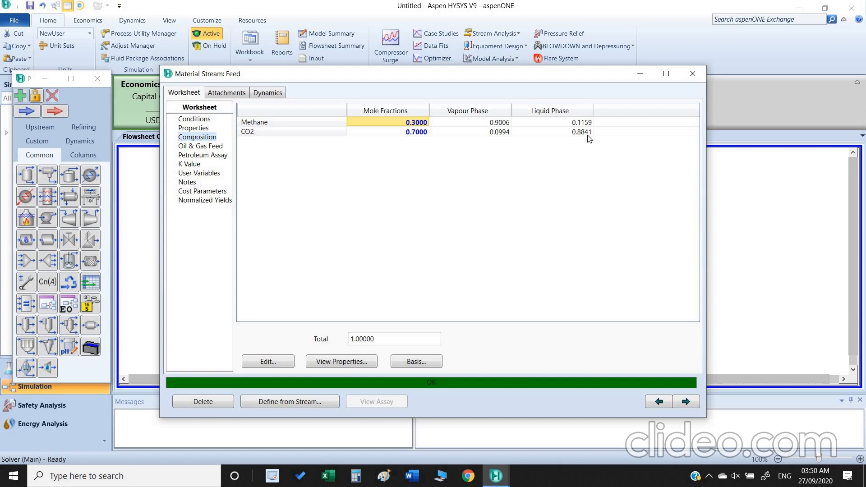
mouse_move(211, 127)
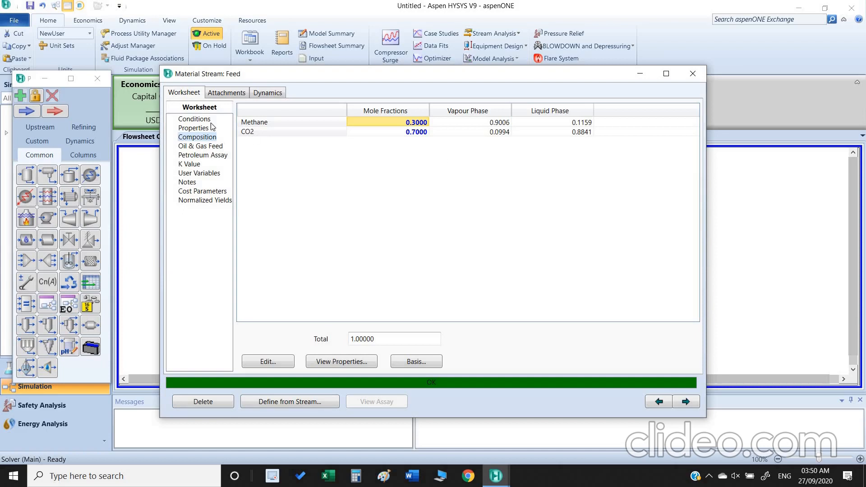
- Change Feed temperature to -60 °C and check the resulting phase compositions
left_click(194, 119)
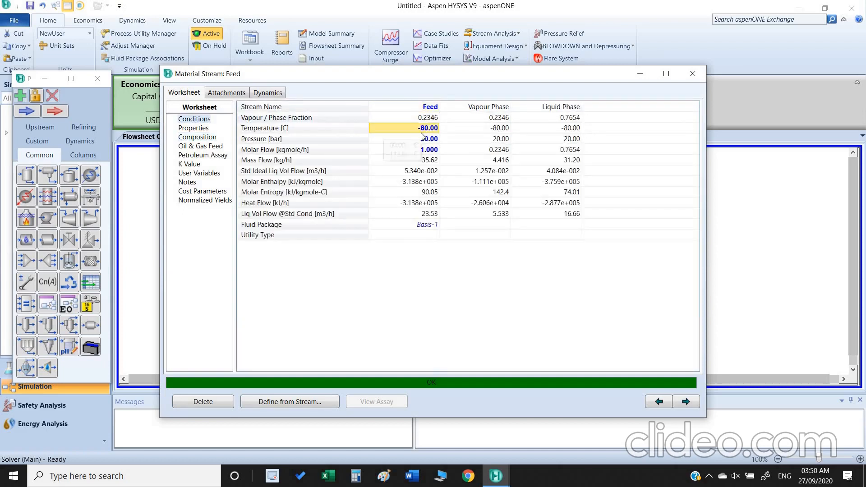
type("-60")
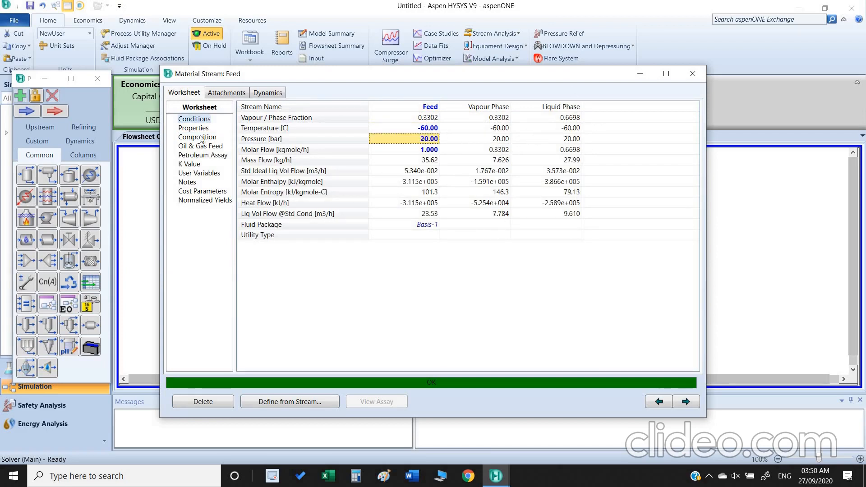
left_click(197, 137)
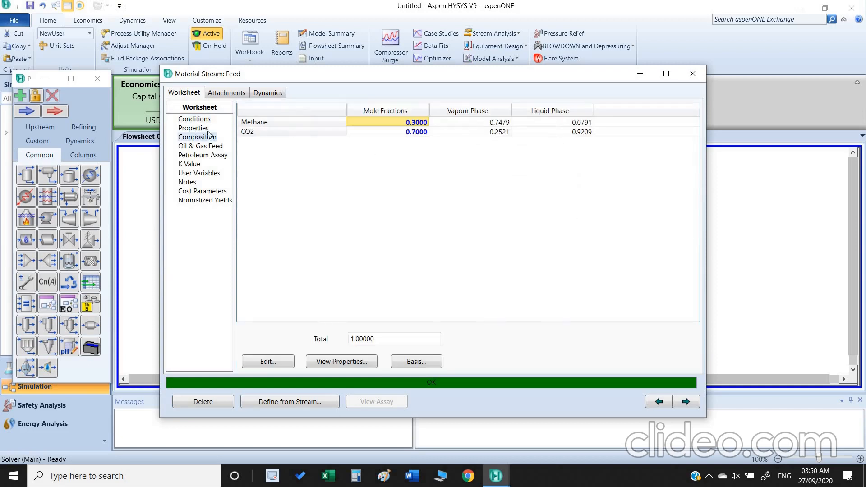
left_click(193, 119)
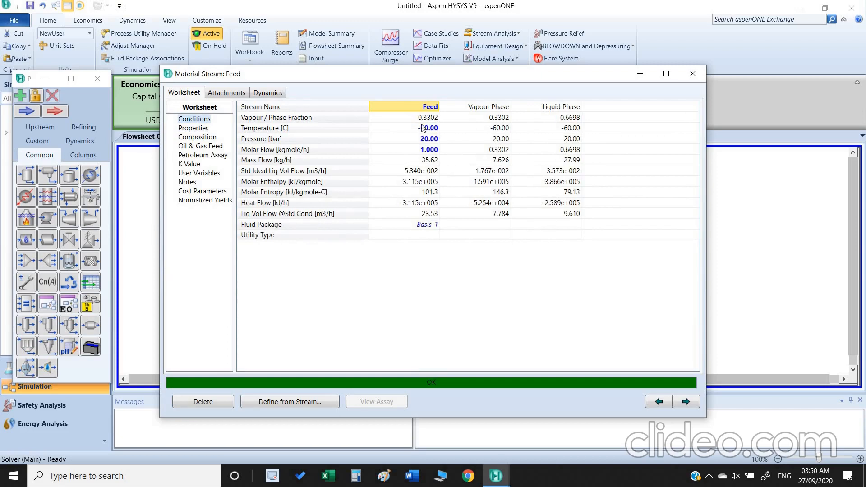
mouse_move(427, 127)
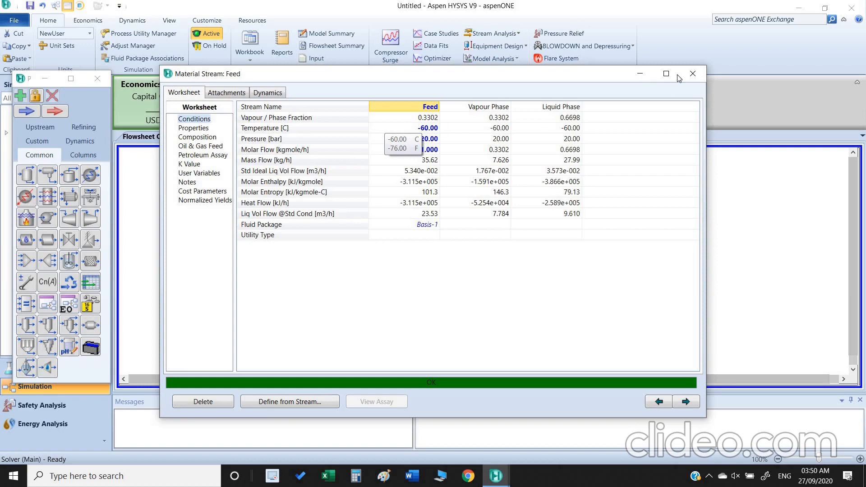
mouse_move(692, 73)
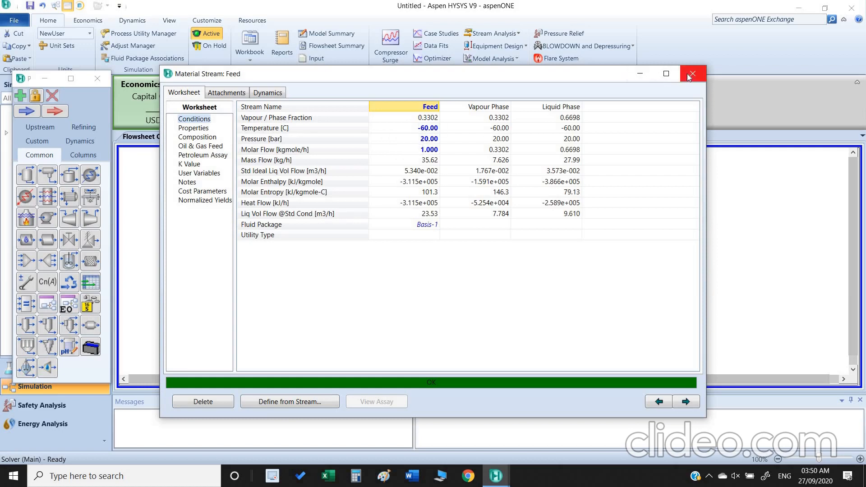
- Restore Feed to 20 °C and 40 bar and close the stream window
left_click(428, 127)
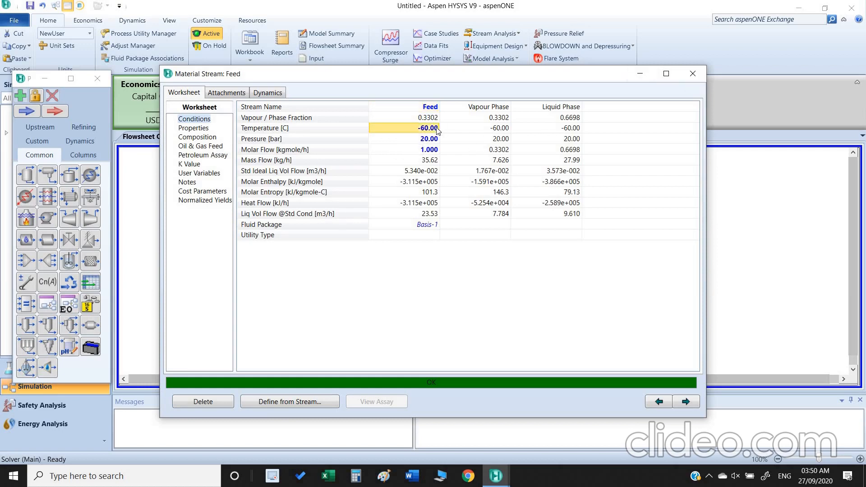
type("20")
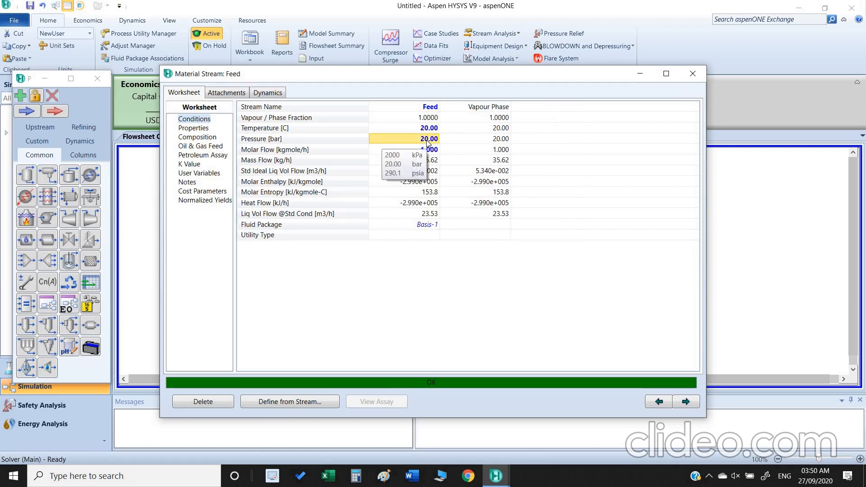
type("40")
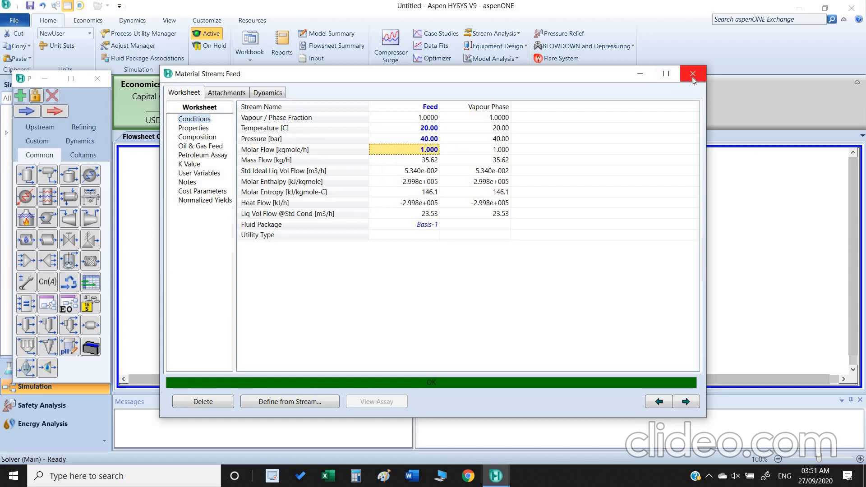
left_click(692, 73)
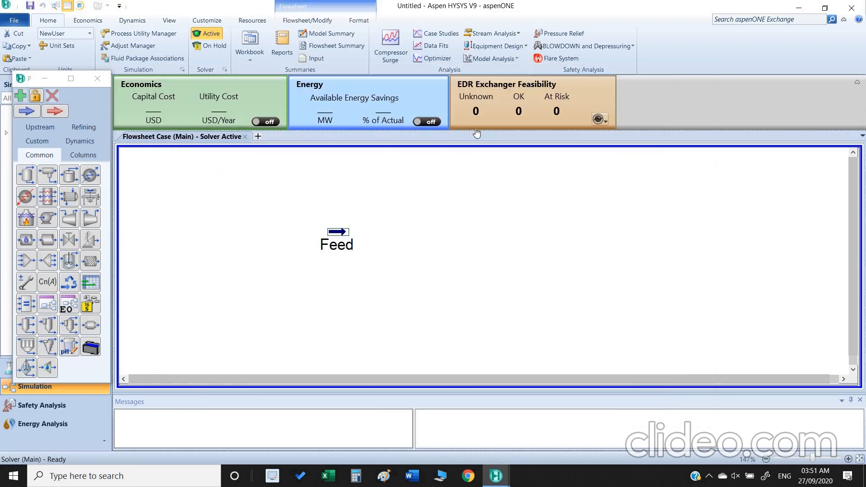
- Add a new case study, Case Study 1, from the Home ribbon's Case Studies list
left_click(440, 33)
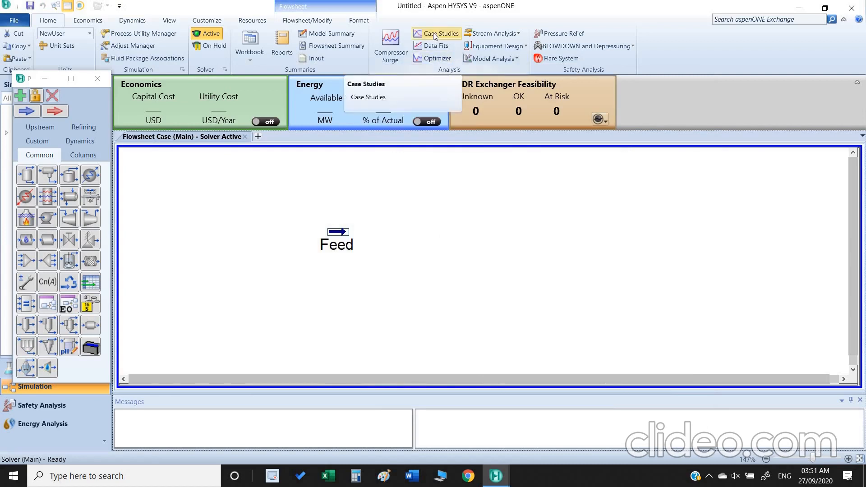
left_click(367, 97)
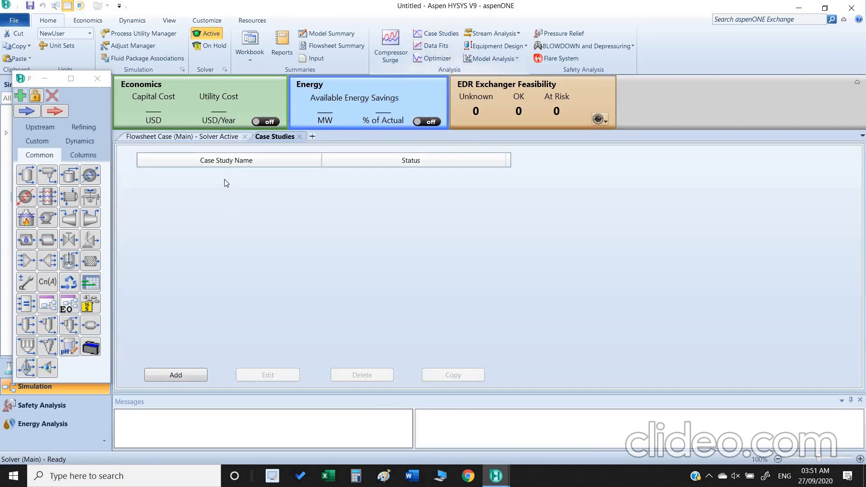
left_click(175, 375)
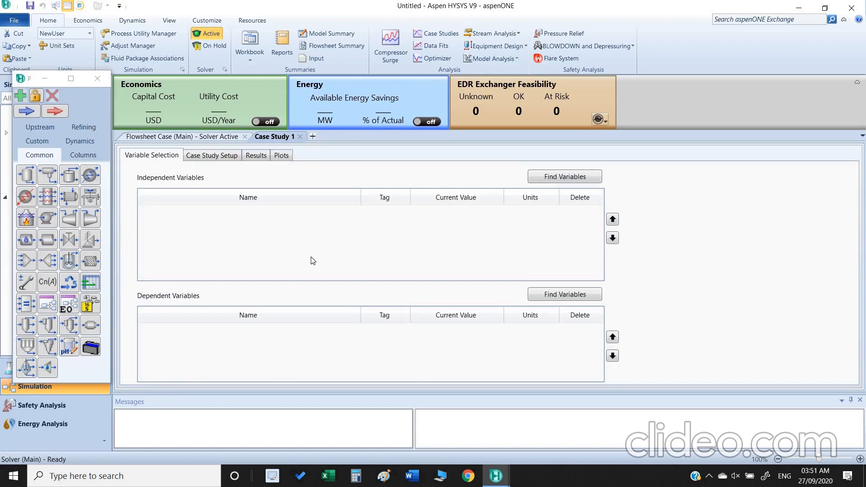
mouse_move(140, 182)
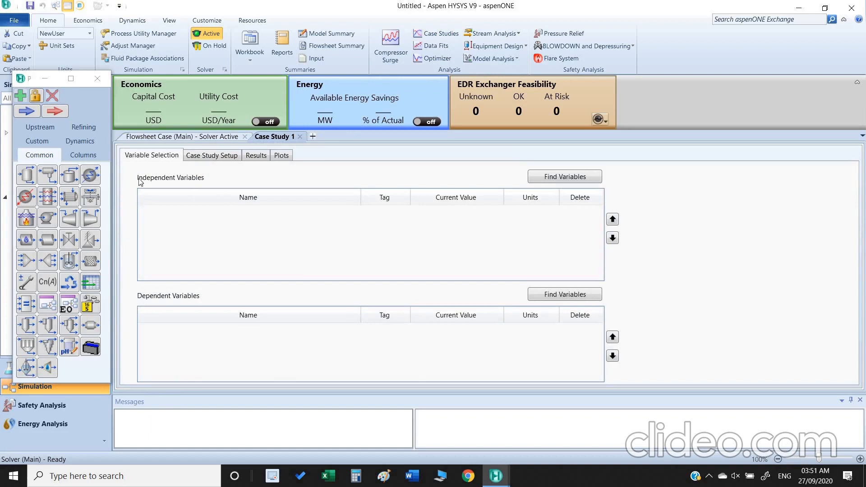
mouse_move(152, 184)
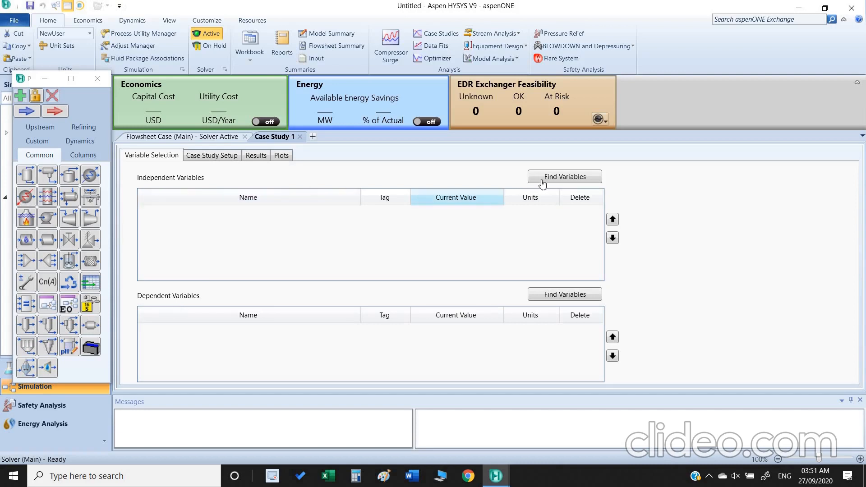
- Find and add Feed Temperature and Feed Pressure as the case study's independent variables
left_click(563, 176)
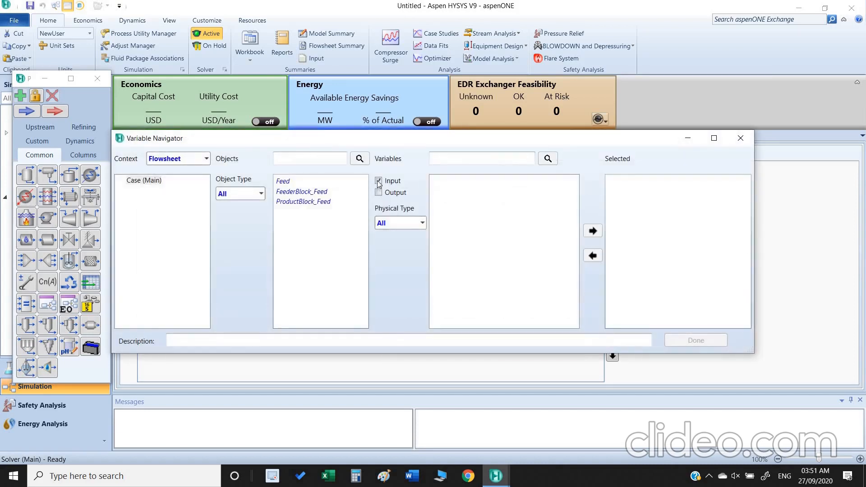
left_click(378, 180)
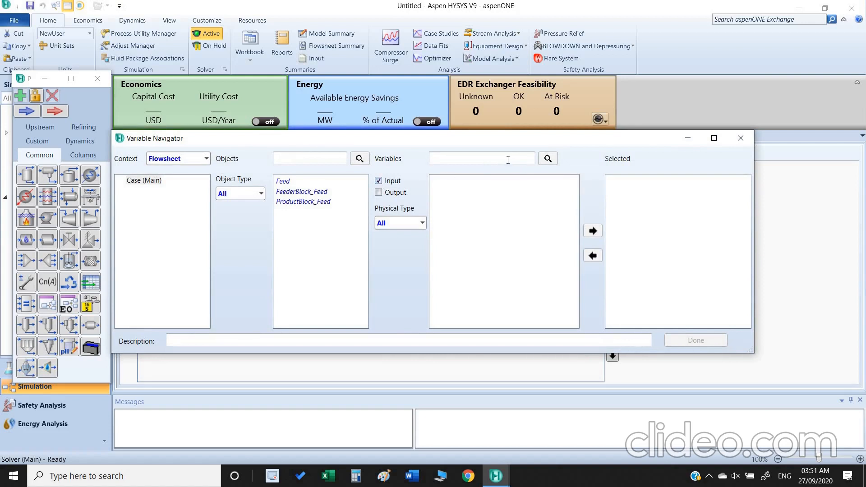
type("temp")
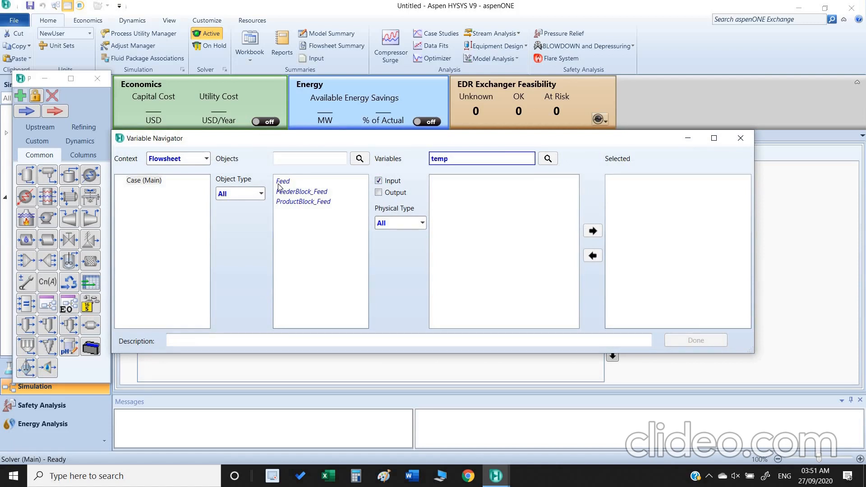
left_click(283, 181)
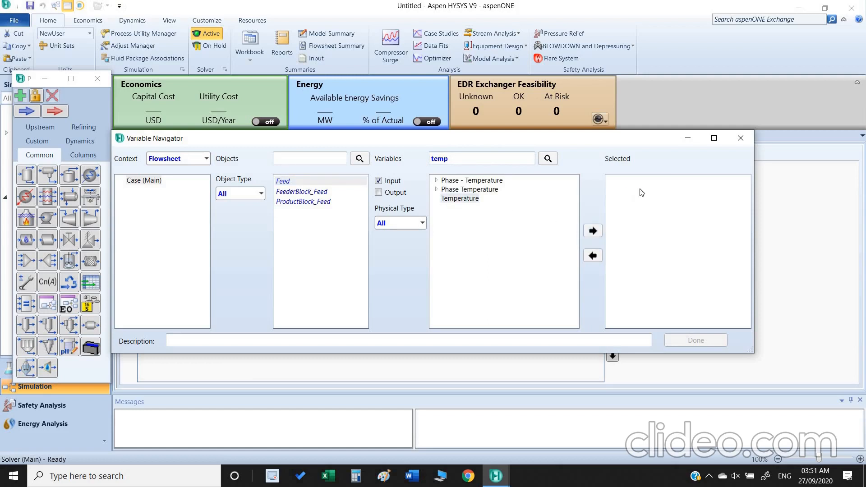
left_click(592, 230)
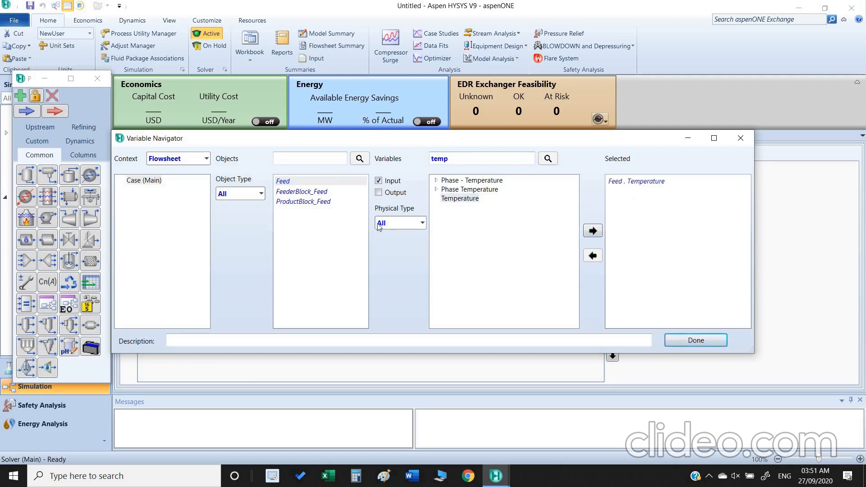
left_click(480, 158)
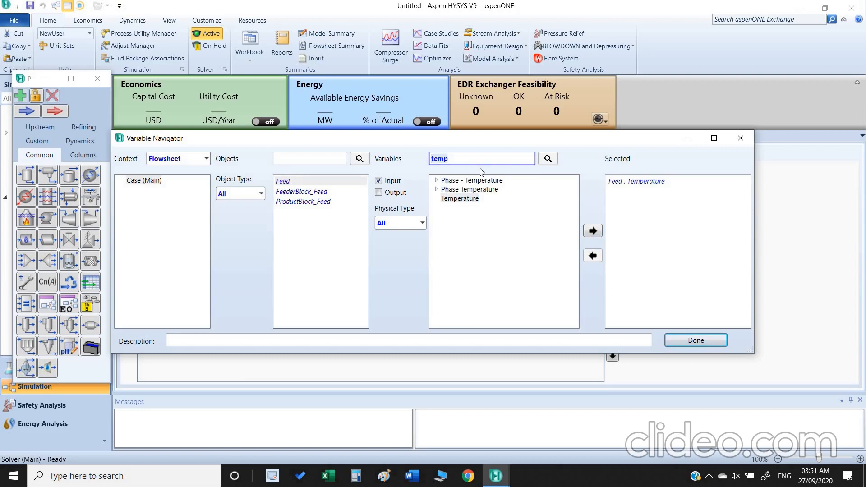
type("pressu")
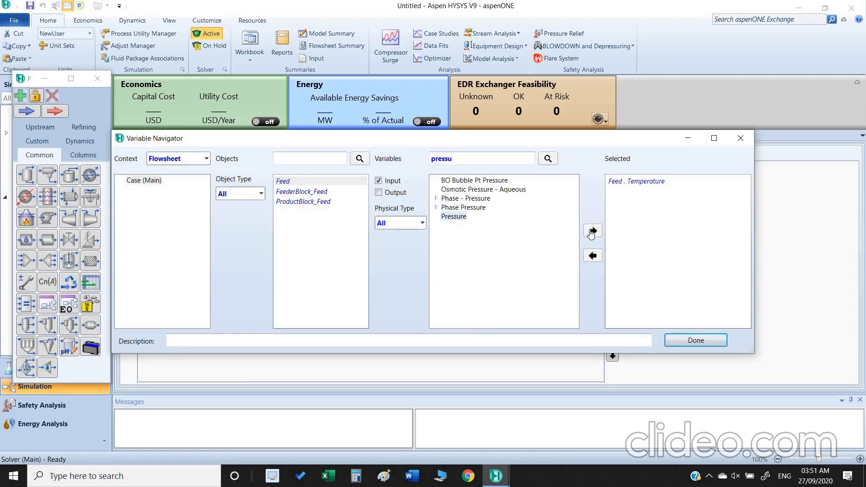
left_click(592, 231)
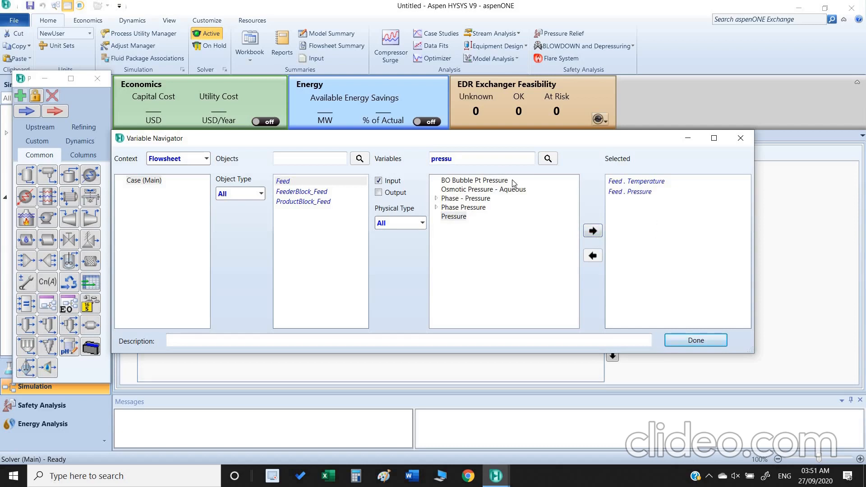
- Add Feed liquid-phase CO2 and Methane and vapour-phase Methane component mole fractions as variables
left_click(379, 193)
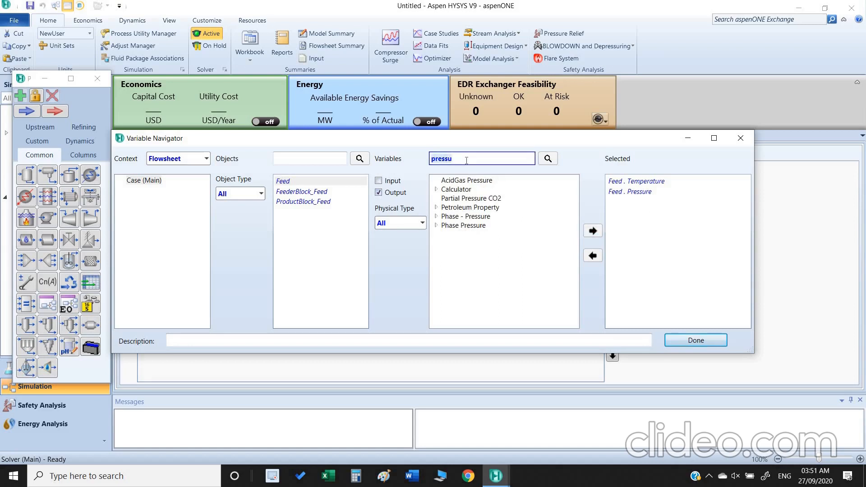
type("po")
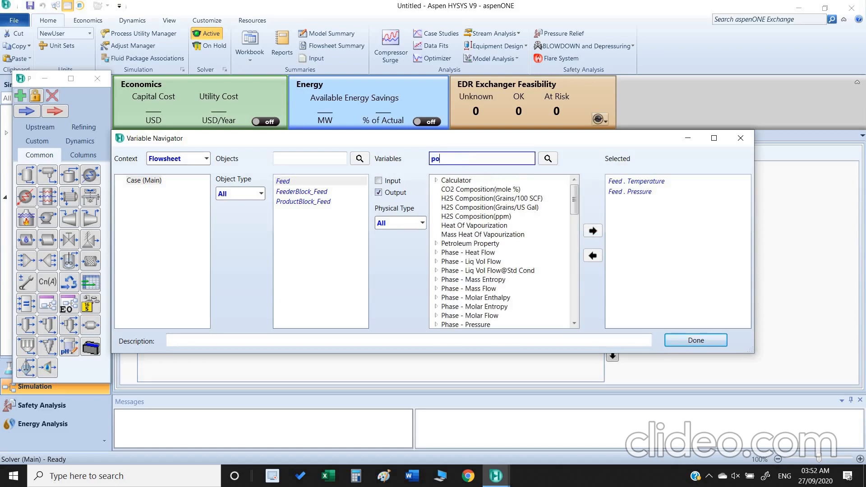
type("m")
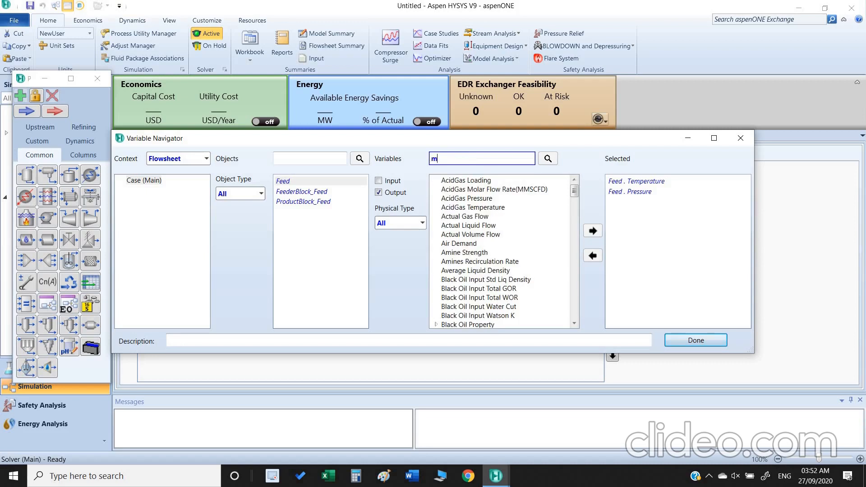
type("ola")
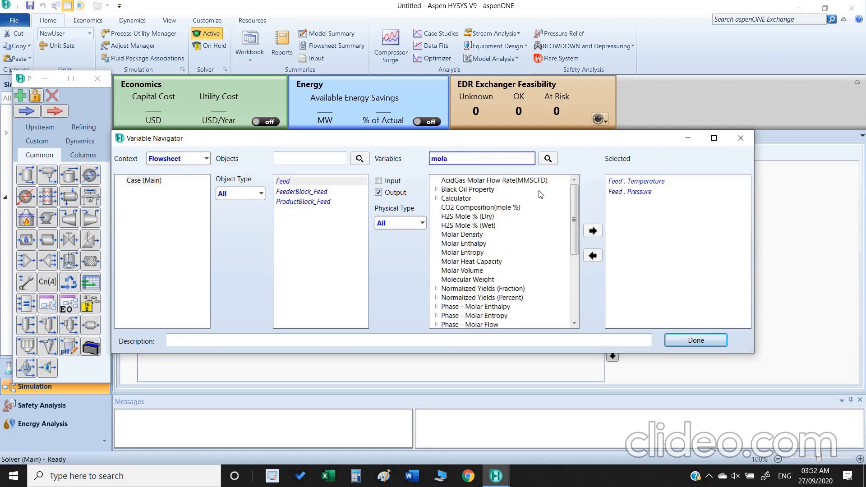
scroll("down", 3)
type("e")
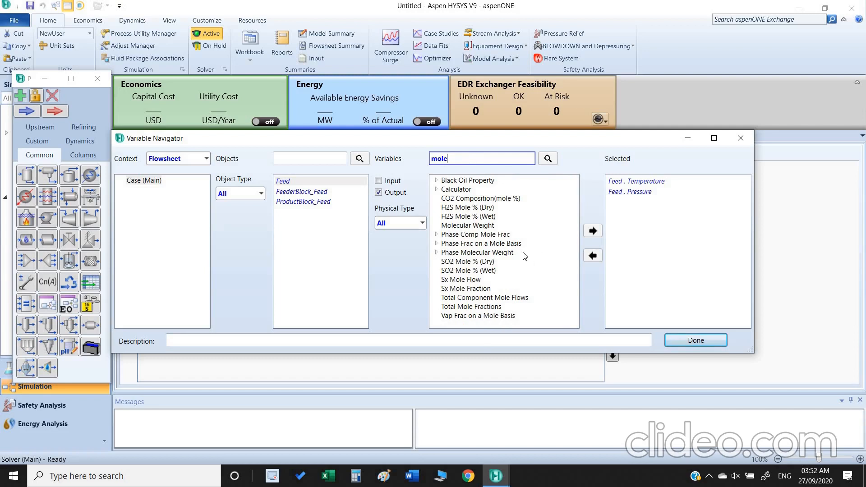
mouse_move(516, 252)
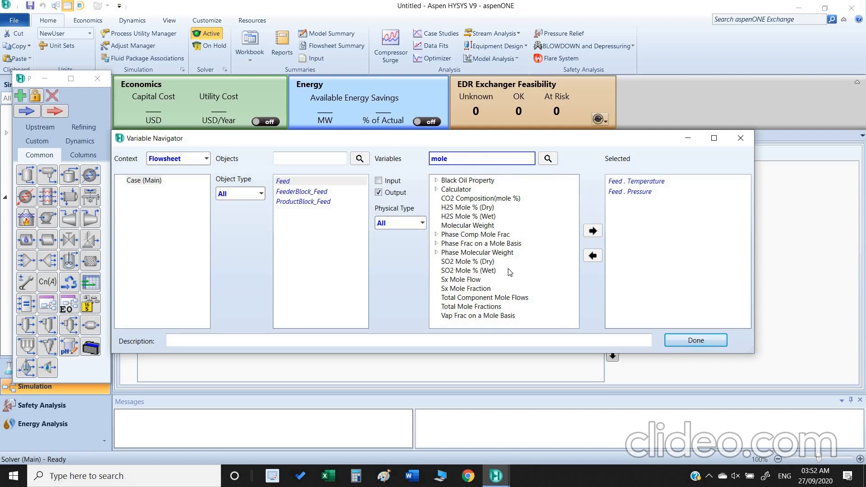
mouse_move(494, 243)
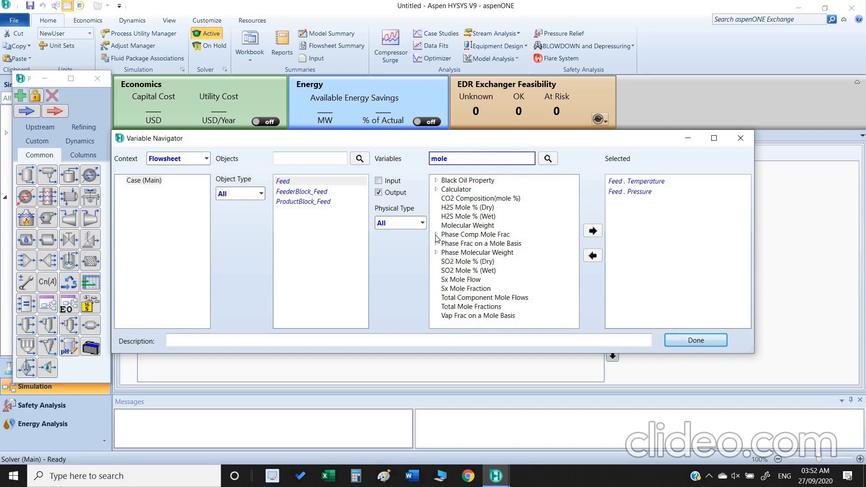
left_click(436, 234)
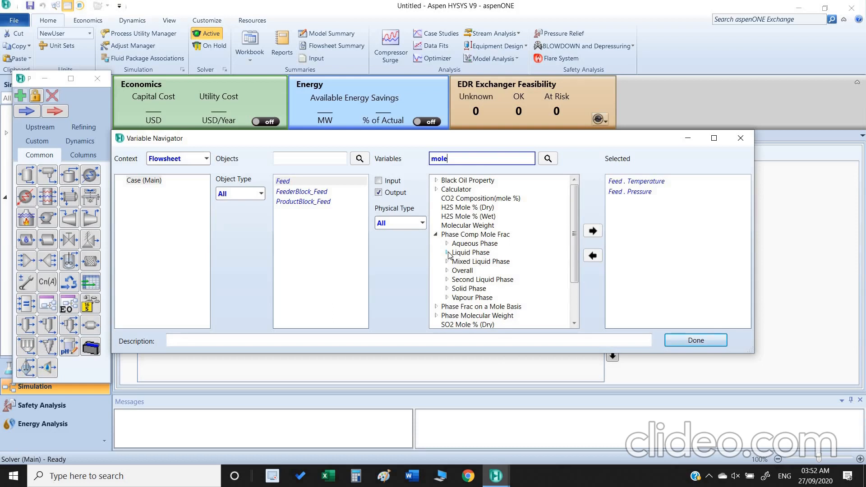
left_click(447, 253)
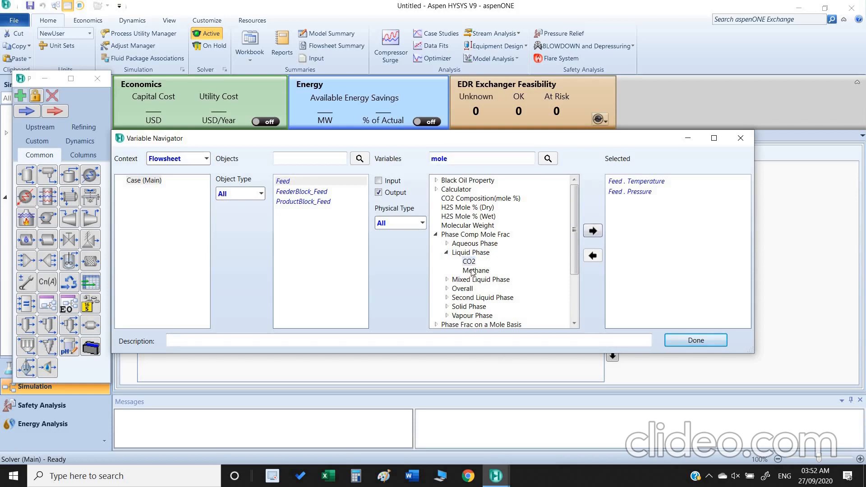
left_click(475, 269)
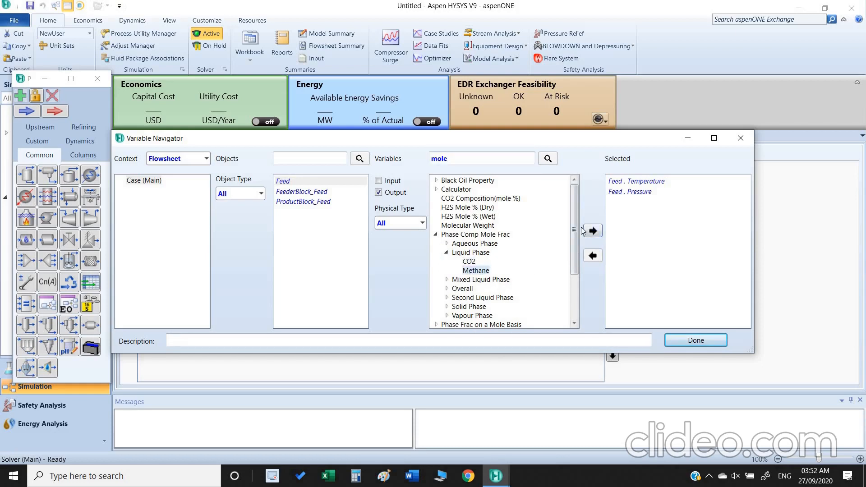
left_click(469, 262)
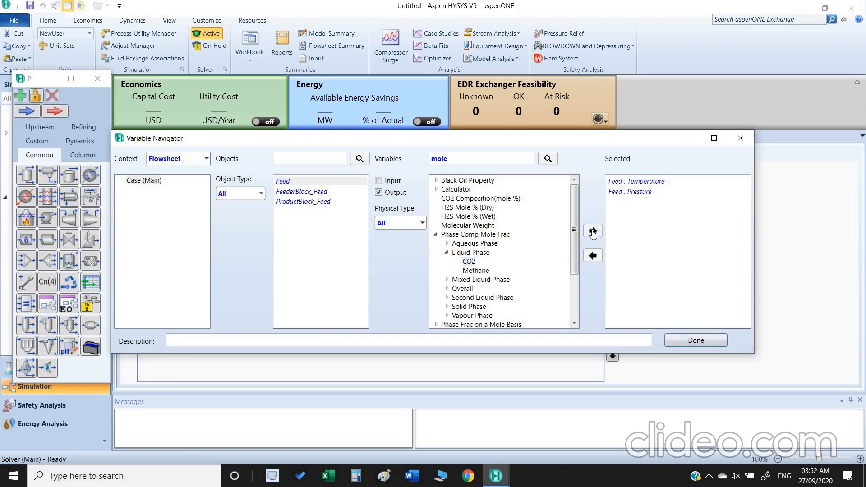
left_click(589, 231)
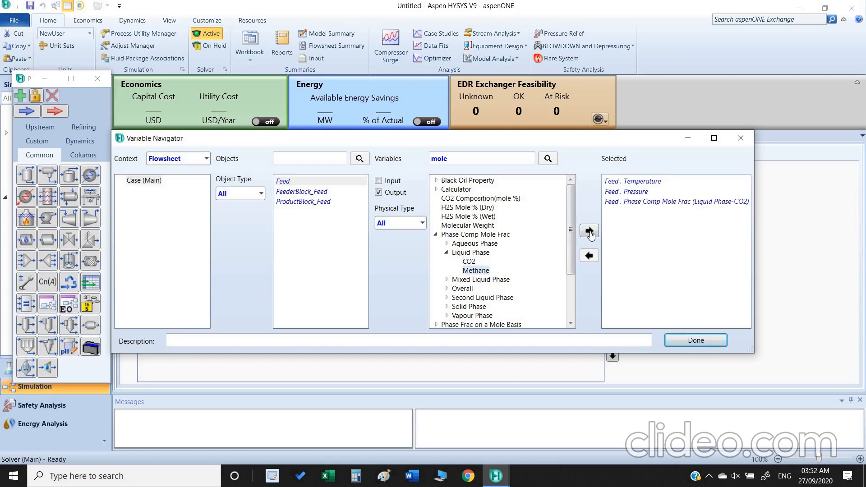
left_click(589, 230)
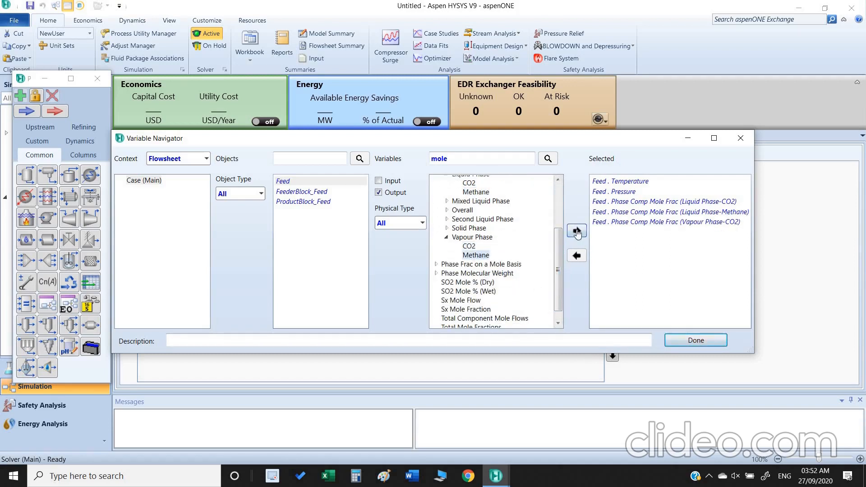
left_click(576, 230)
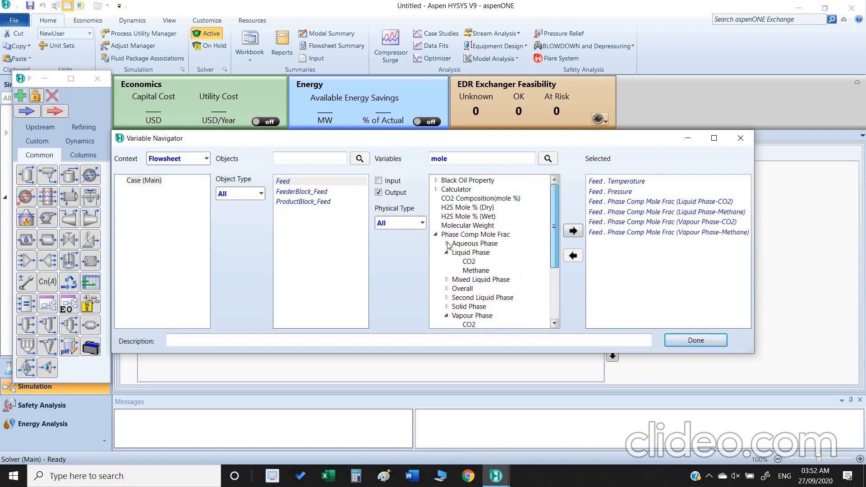
- Add the Feed liquid and vapour phase fractions on a mole basis as variables
scroll("down", 3)
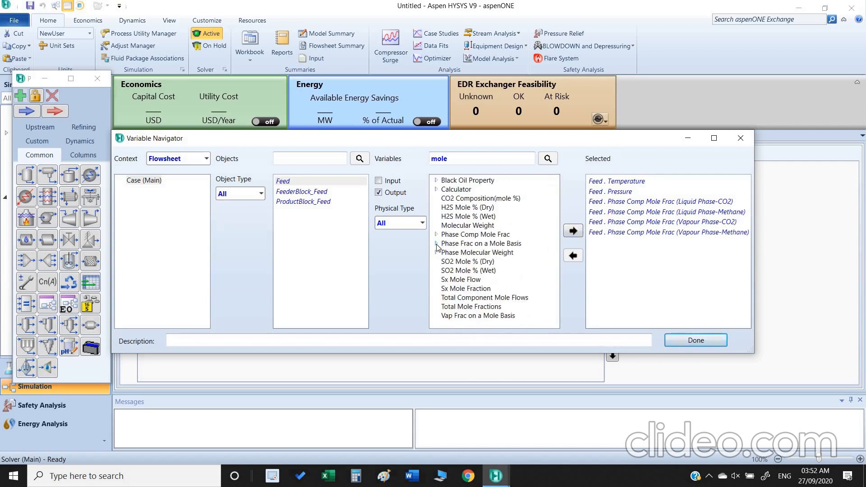
left_click(436, 244)
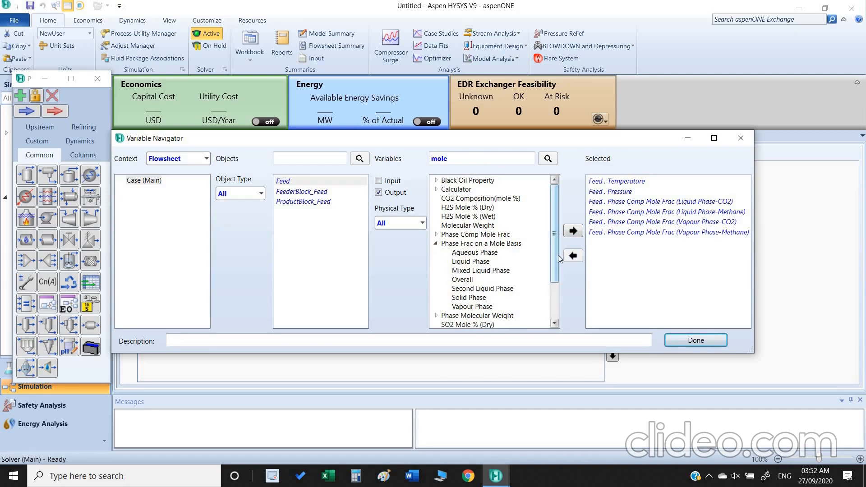
scroll("down", 3)
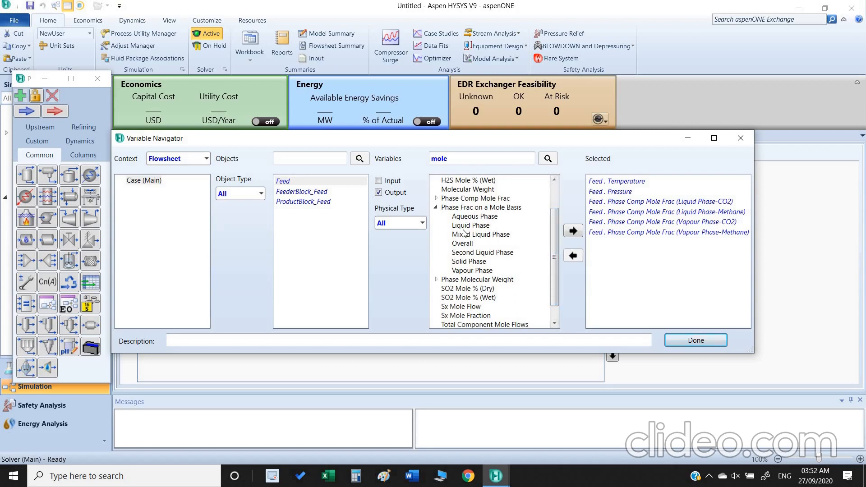
left_click(572, 230)
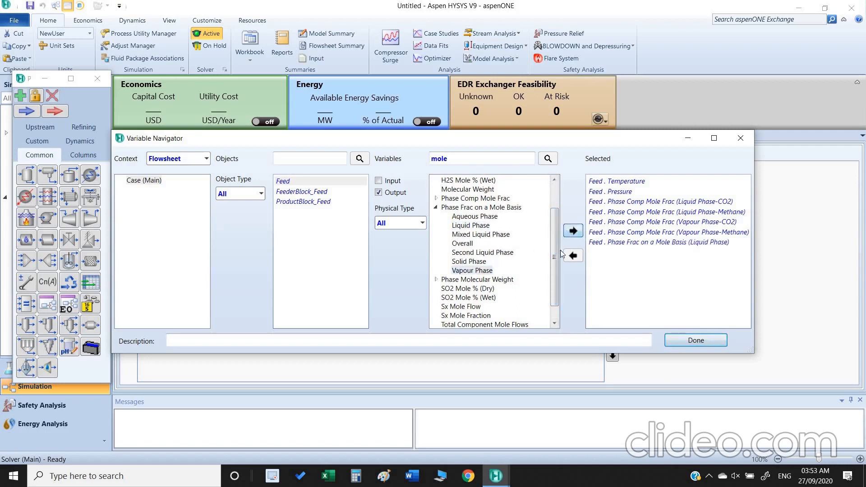
left_click(573, 230)
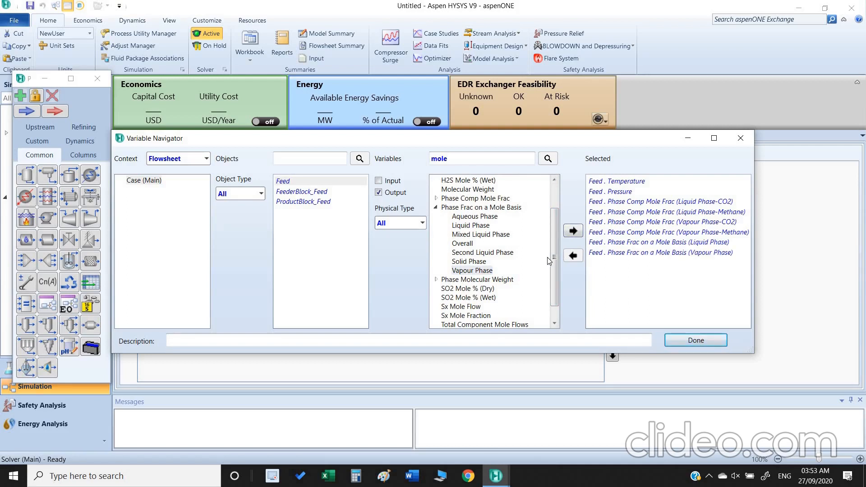
mouse_move(476, 267)
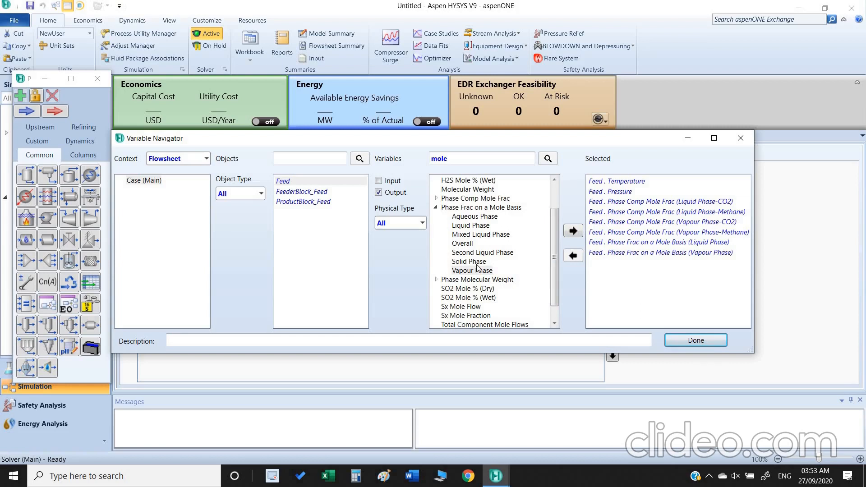
mouse_move(474, 264)
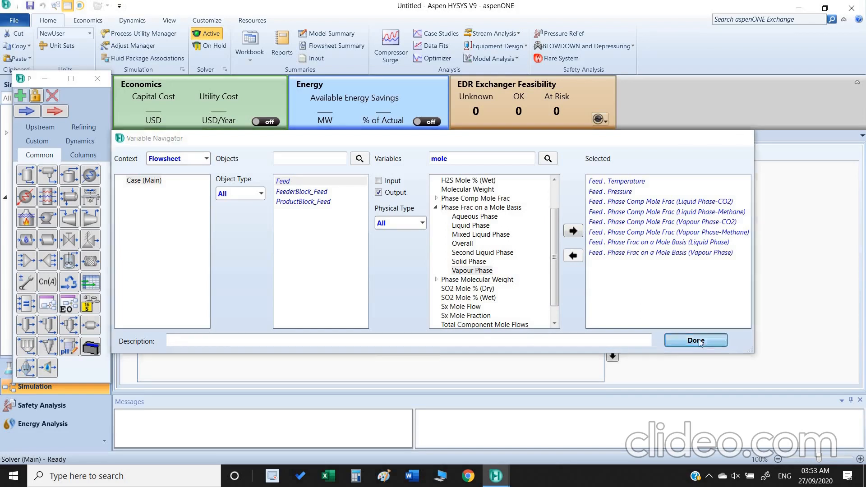
- Set the Feed temperature sweep from 20 to -80 °C in the Case Study Setup
left_click(694, 340)
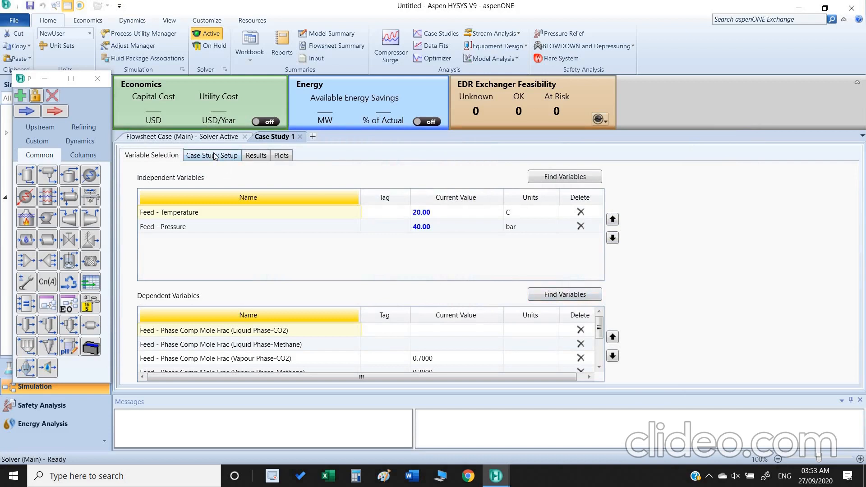
left_click(211, 155)
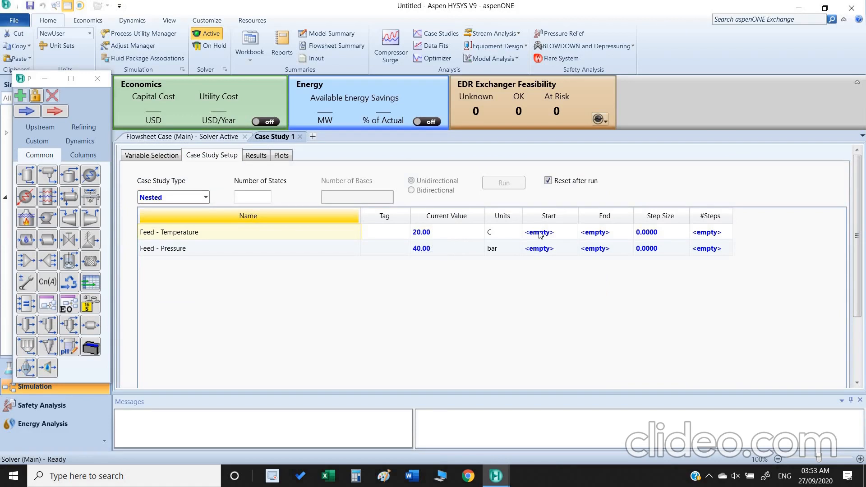
type("20.00")
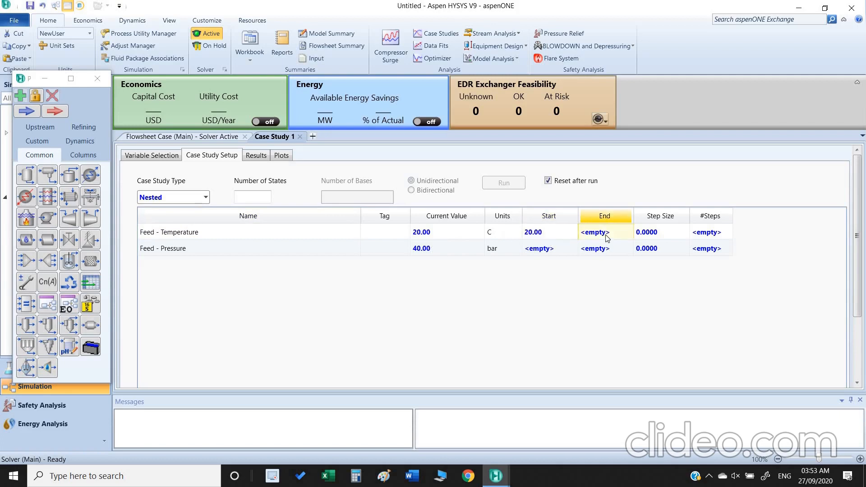
type("-80")
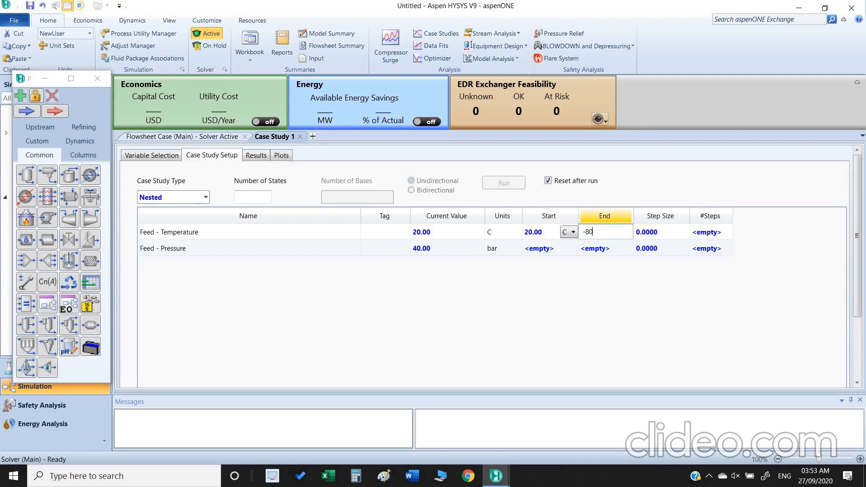
- Set the Feed pressure sweep from 1 to 40 bar with step size 10 and its unit
left_click(549, 248)
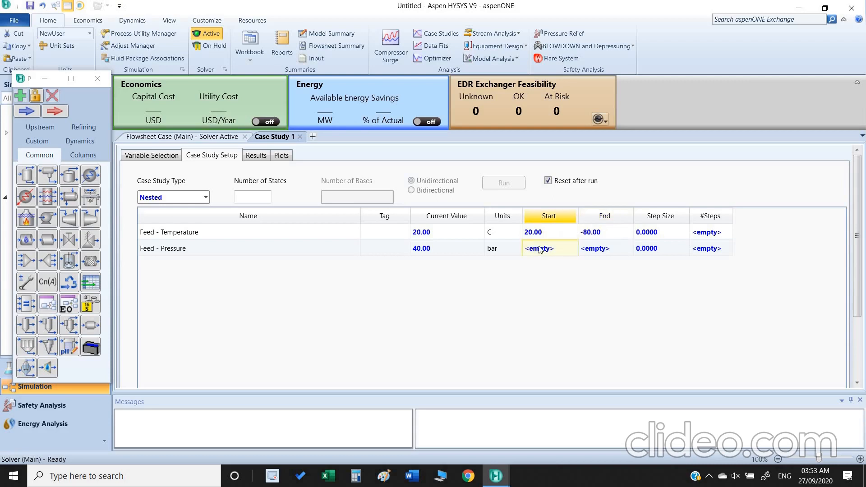
type("1.000")
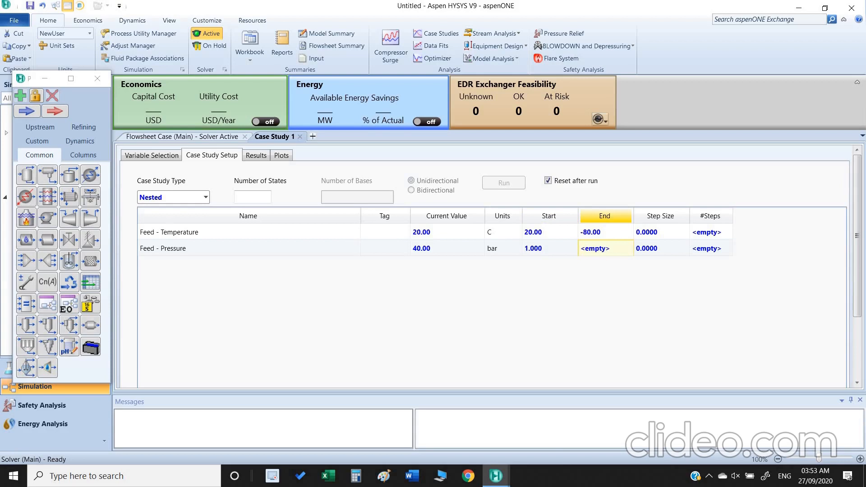
type("40.00")
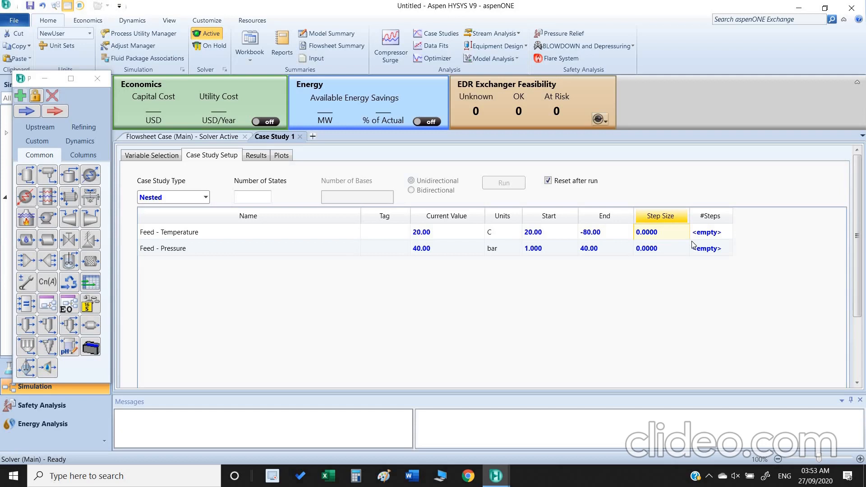
type("10")
left_click(661, 248)
type("5")
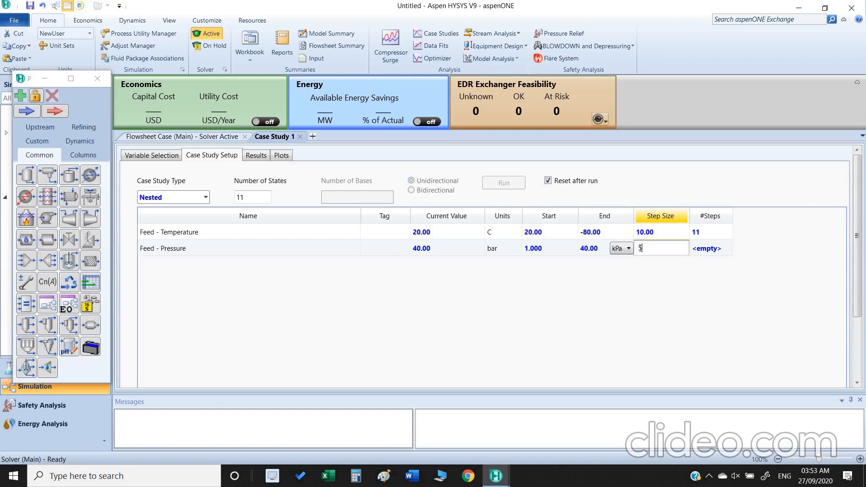
left_click(627, 248)
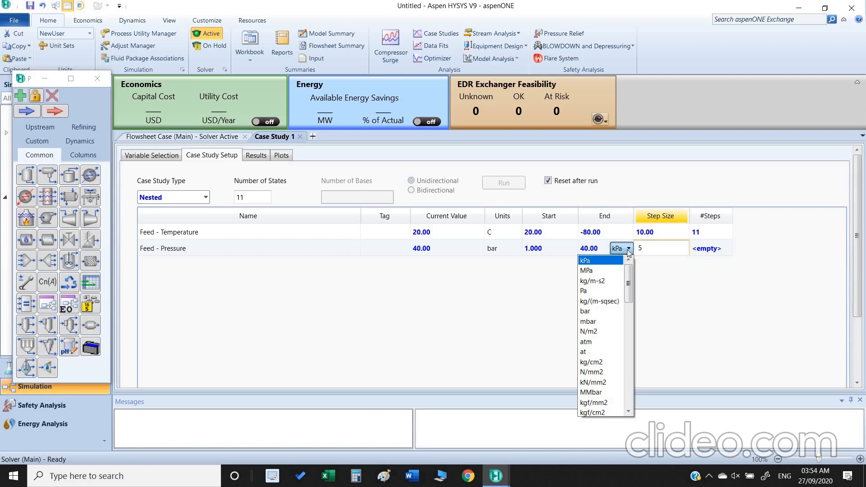
mouse_move(600, 311)
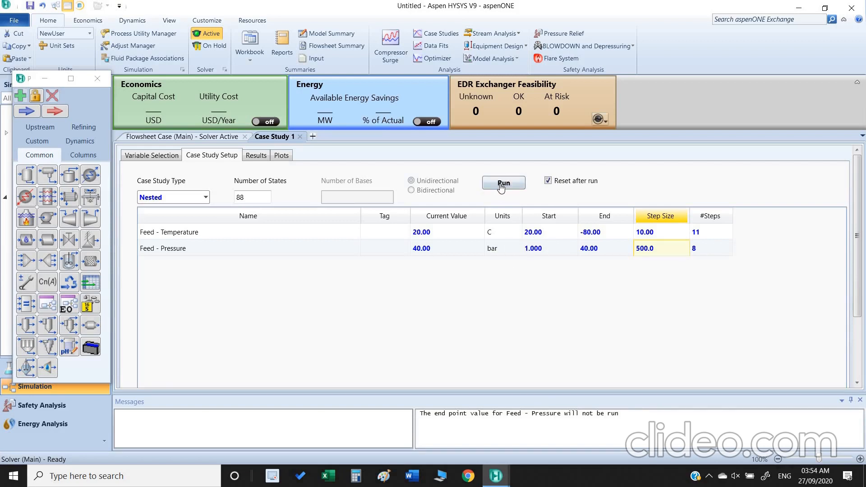
- Run the 88-state case study and review its per-case phase mole fraction results table
left_click(502, 182)
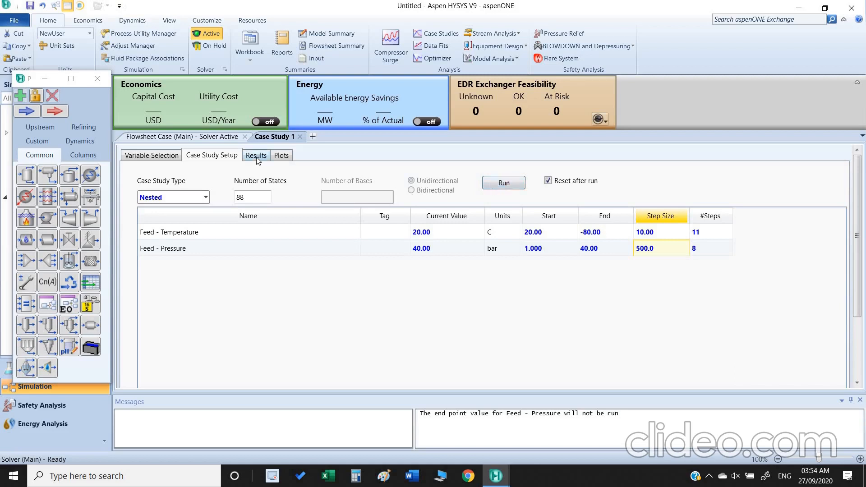
left_click(255, 155)
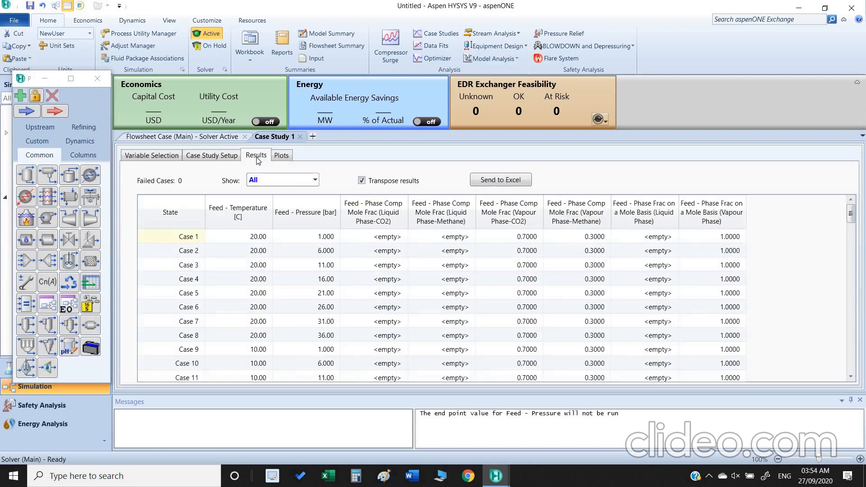
left_click(170, 212)
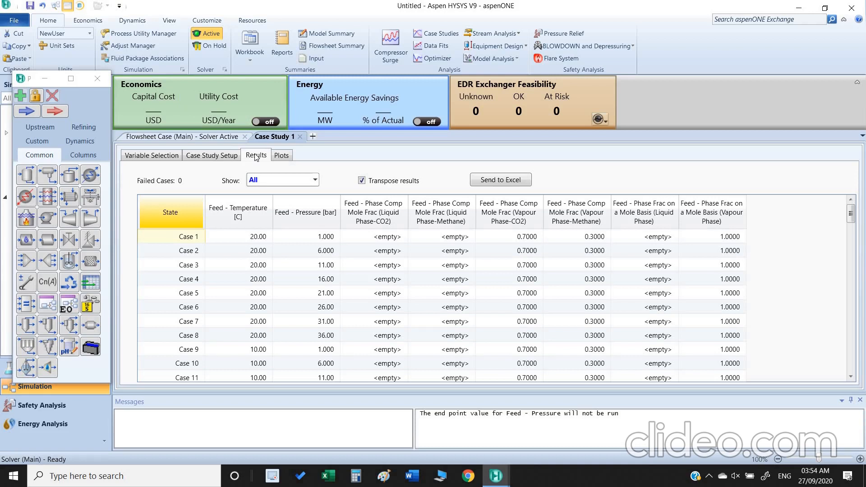
mouse_move(854, 220)
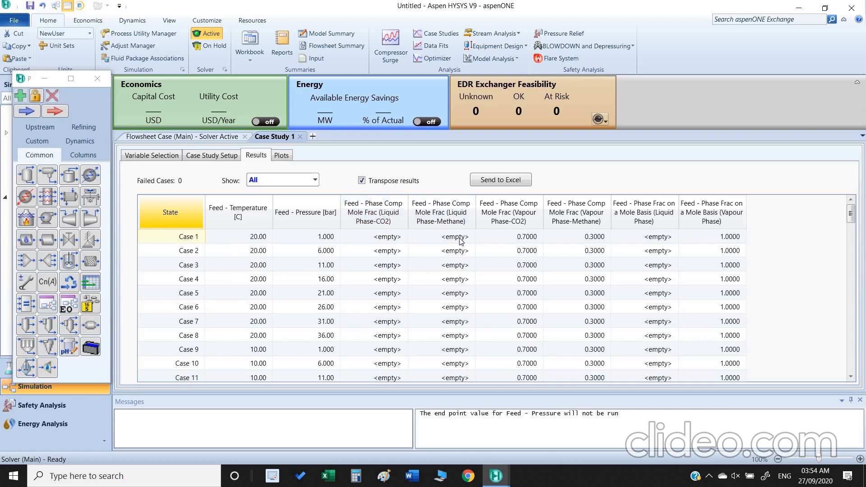
mouse_move(658, 240)
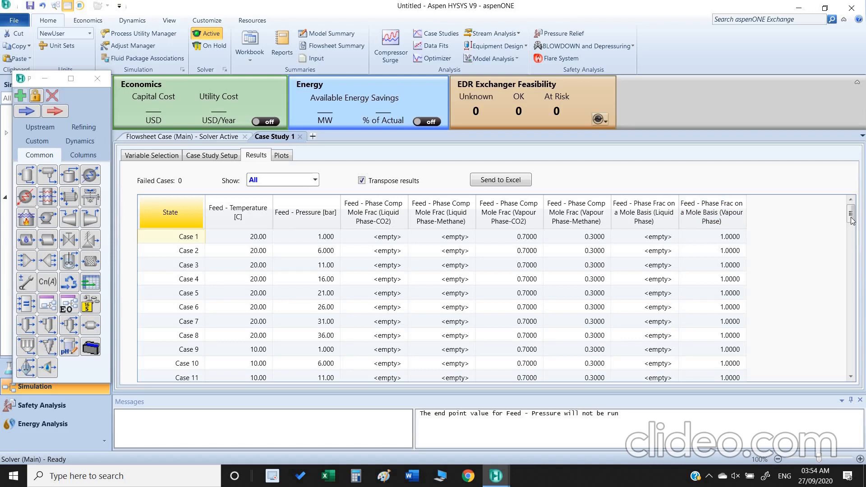
scroll("down", 3)
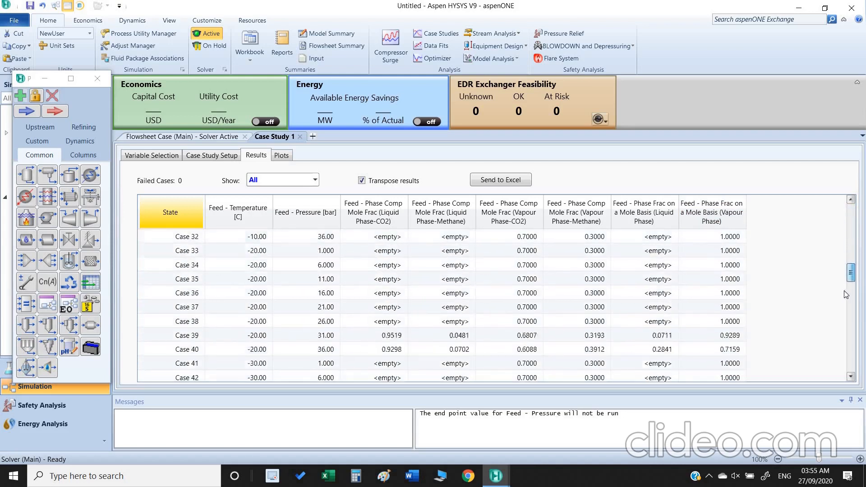
scroll("down", 3)
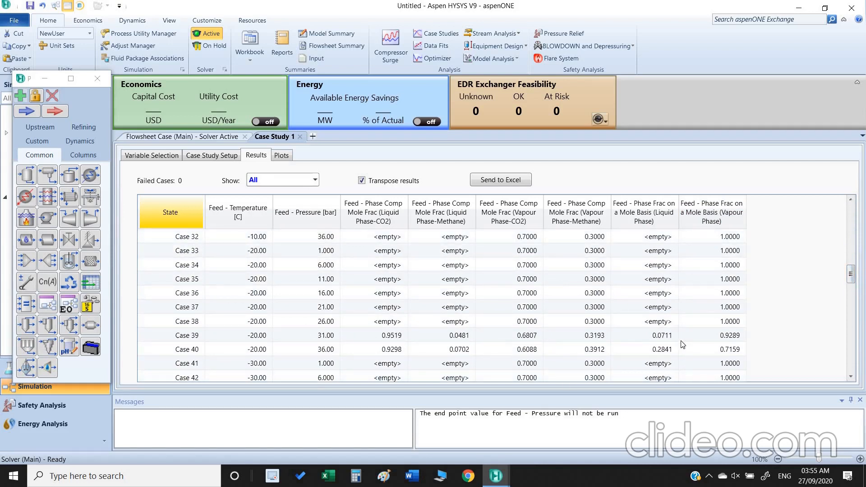
mouse_move(264, 336)
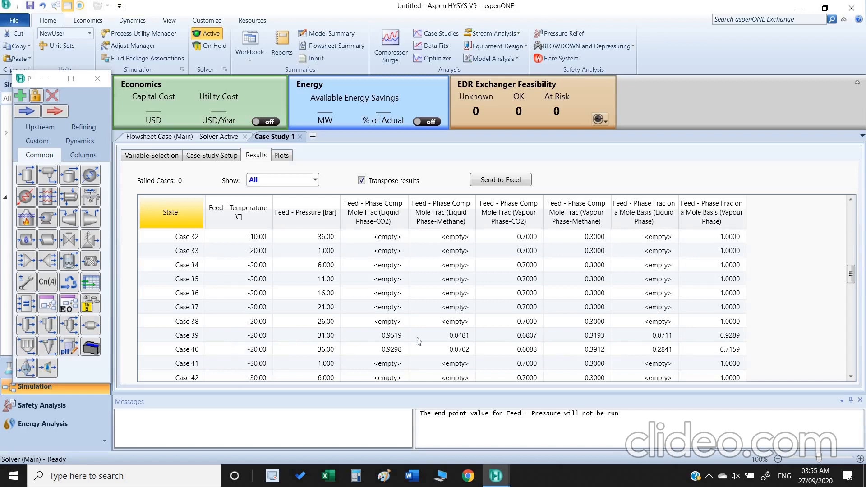
mouse_move(671, 340)
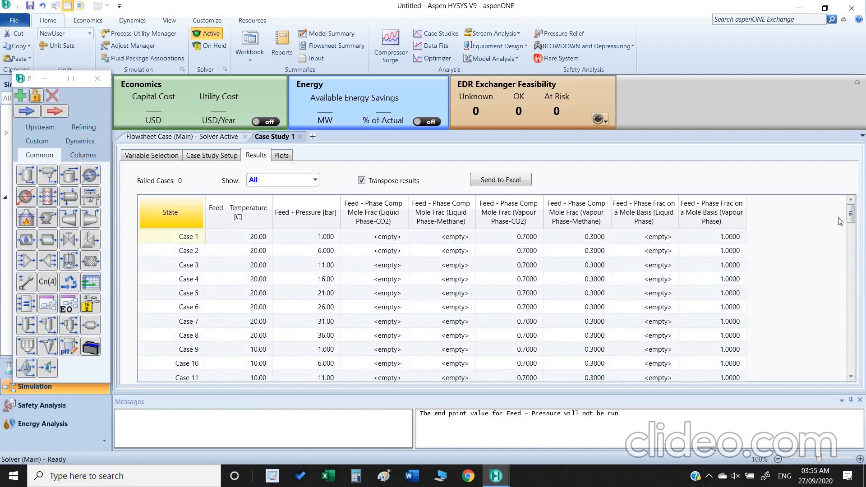
mouse_move(509, 189)
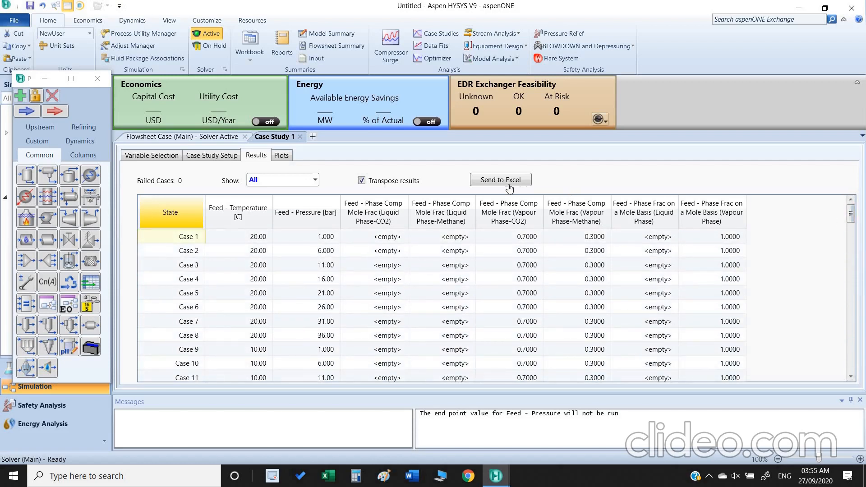
- Send the results to Excel as a CSV named Sample sim, accepting the permission warning
left_click(499, 179)
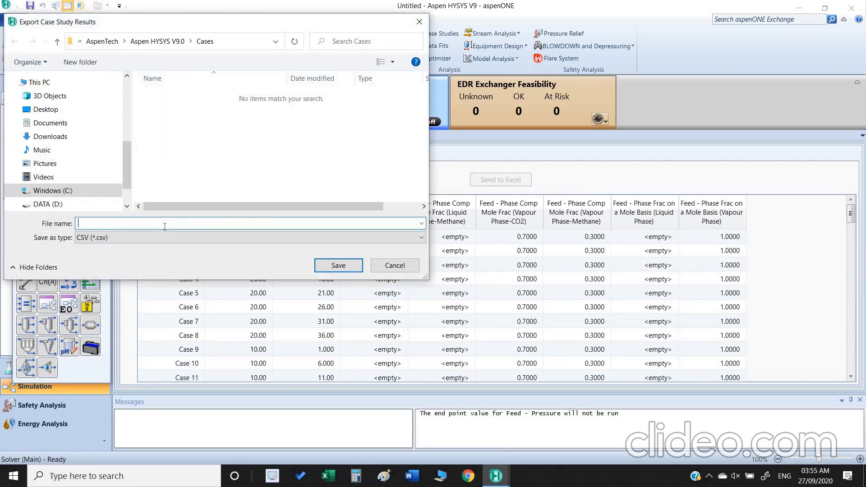
type("Sample")
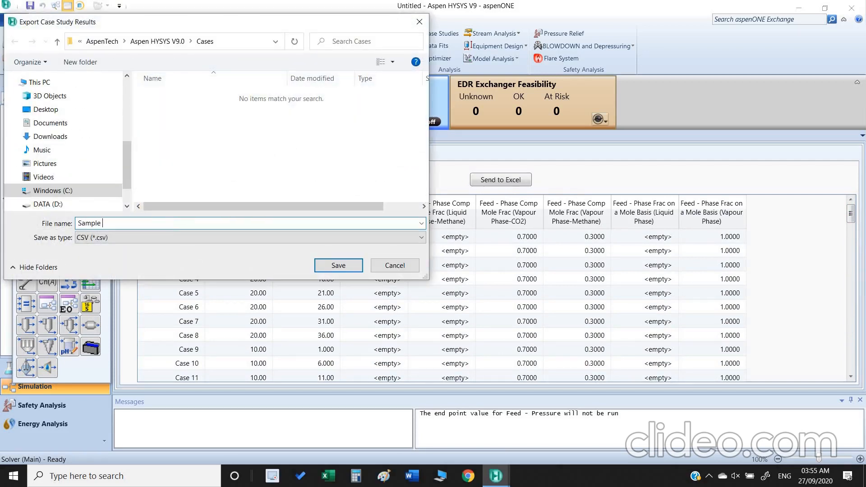
left_click(337, 266)
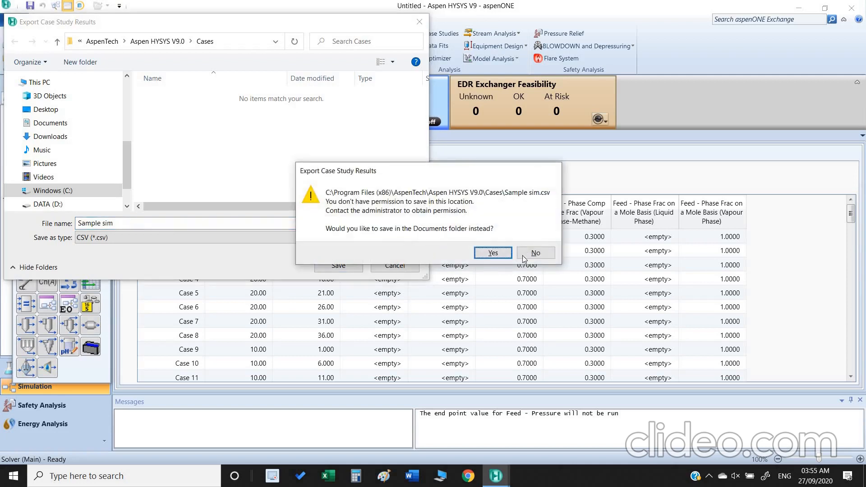
left_click(534, 253)
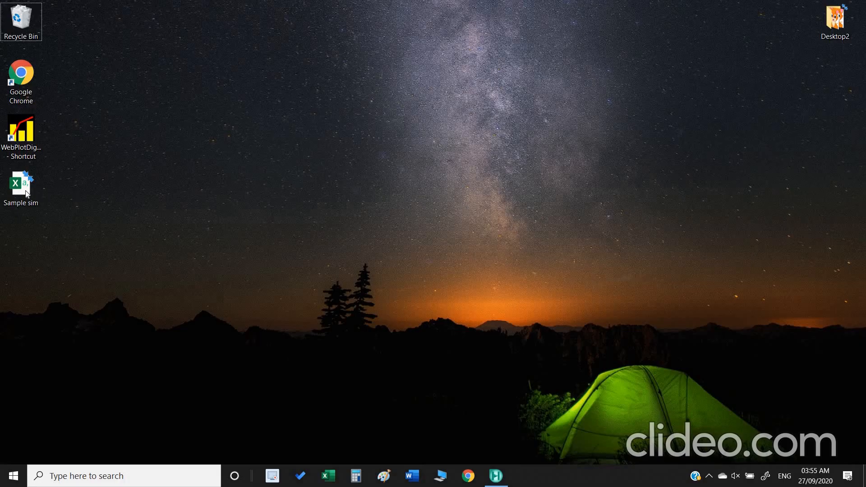
- Open the exported Sample sim CSV from the desktop in Excel
left_click(20, 185)
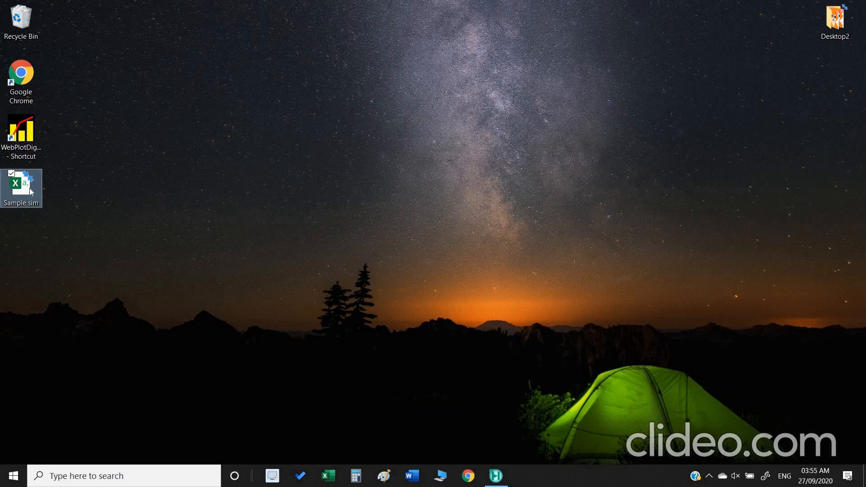
double_click(21, 183)
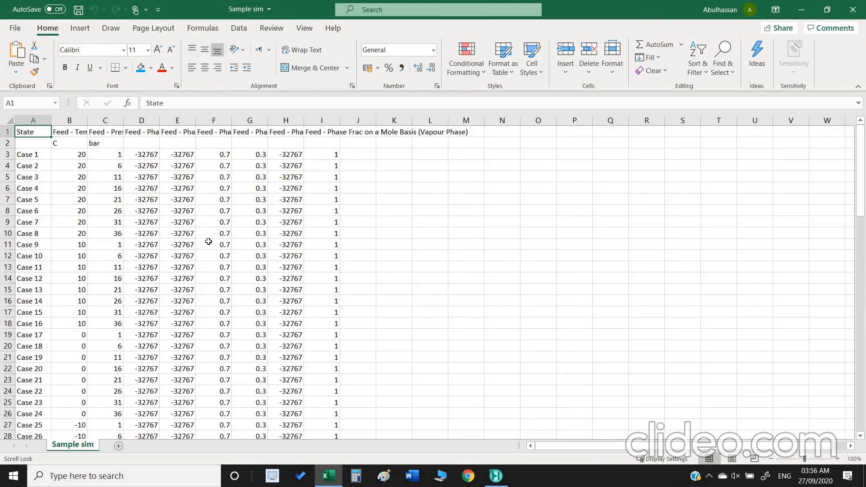
scroll("down", 3)
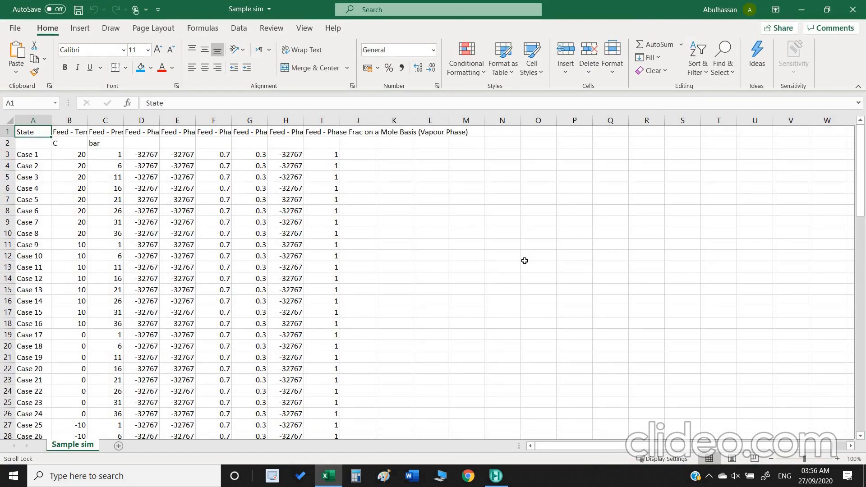
mouse_move(491, 267)
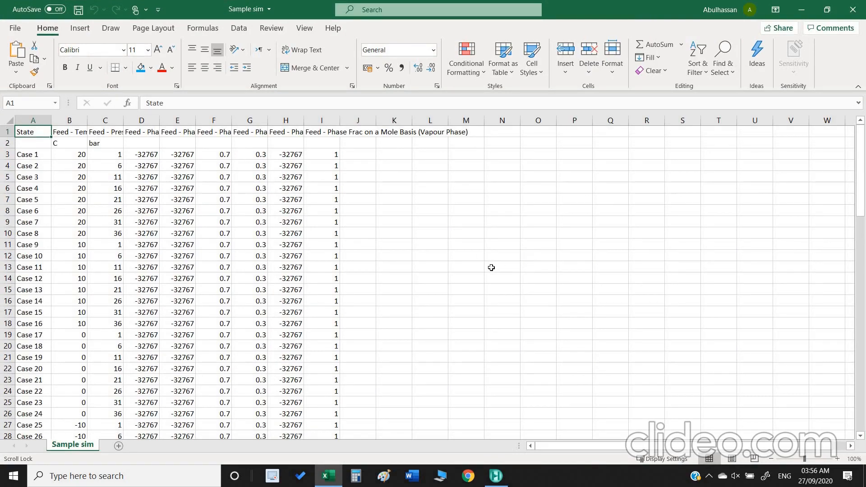